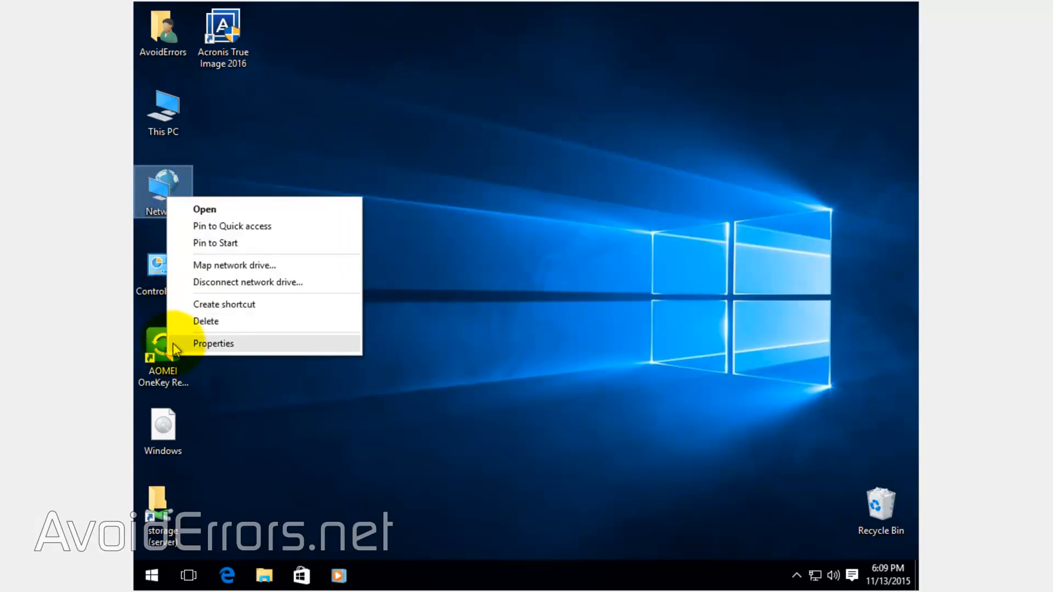
- Start a New Incoming Connection from Network Connections, allowing the AvoidErrors user account
left_click(213, 343)
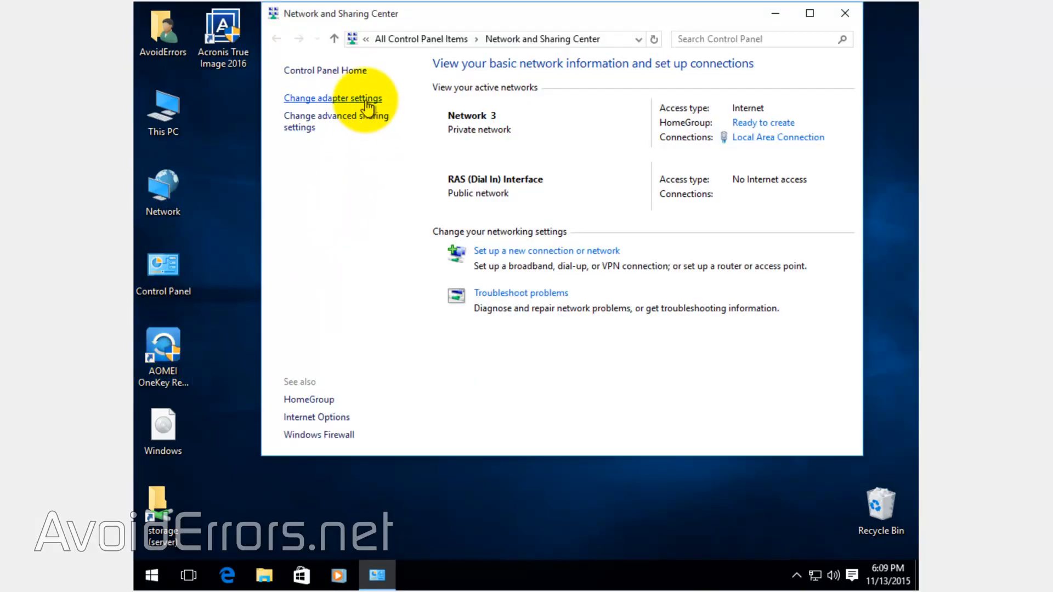
left_click(332, 98)
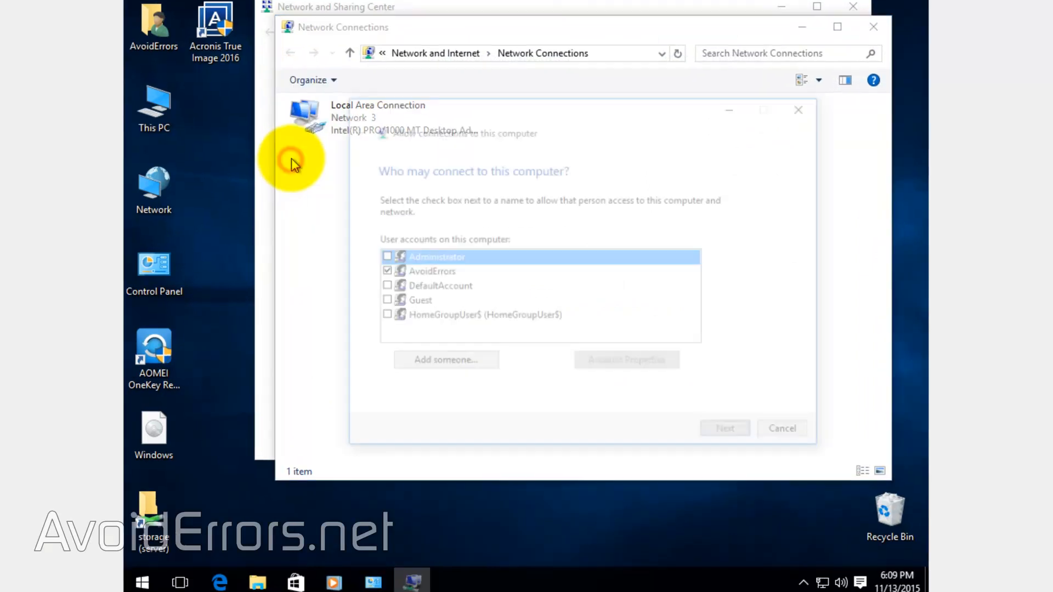
left_click(432, 271)
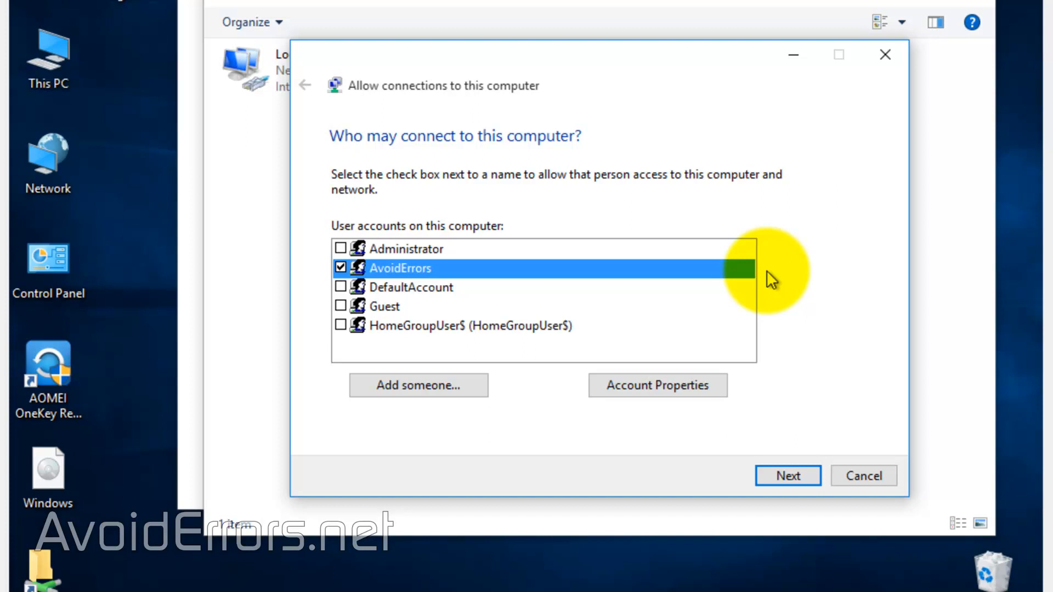
left_click(787, 475)
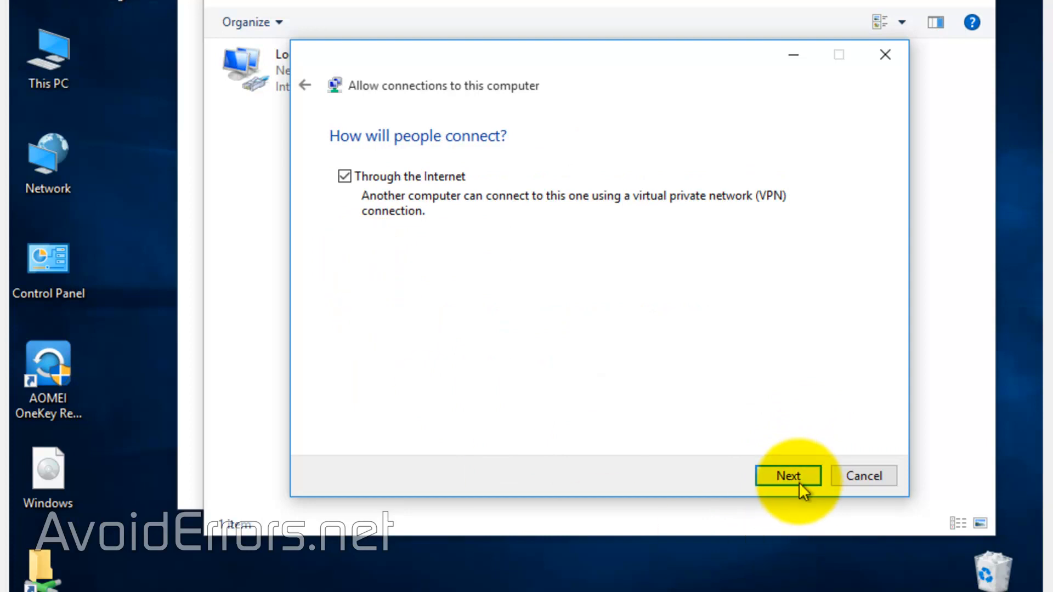
- Allow connecting through the Internet, keep default IPv4 settings, grant access and close the wizard
left_click(787, 474)
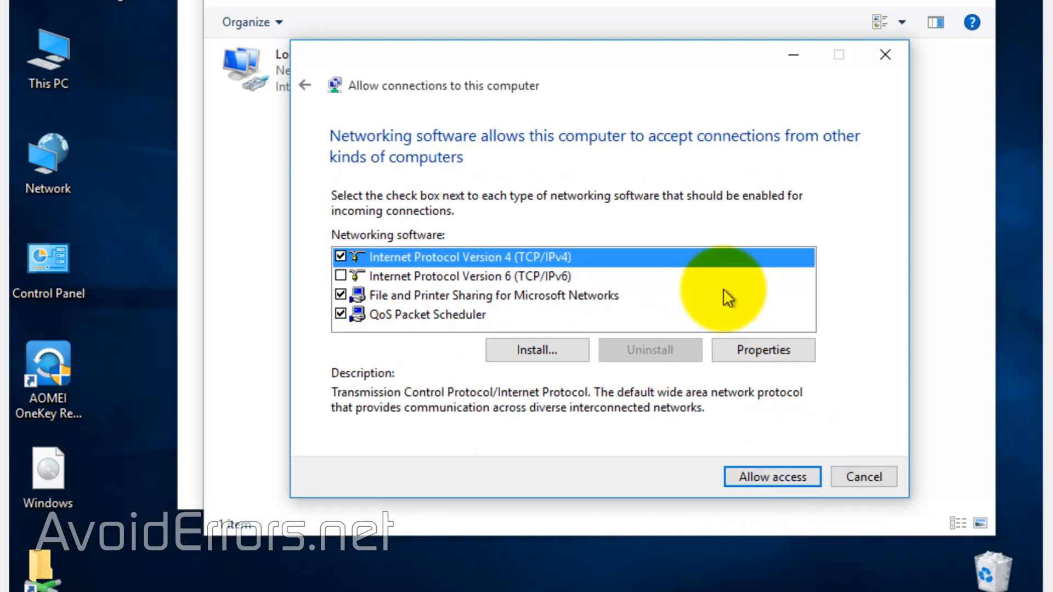
left_click(762, 350)
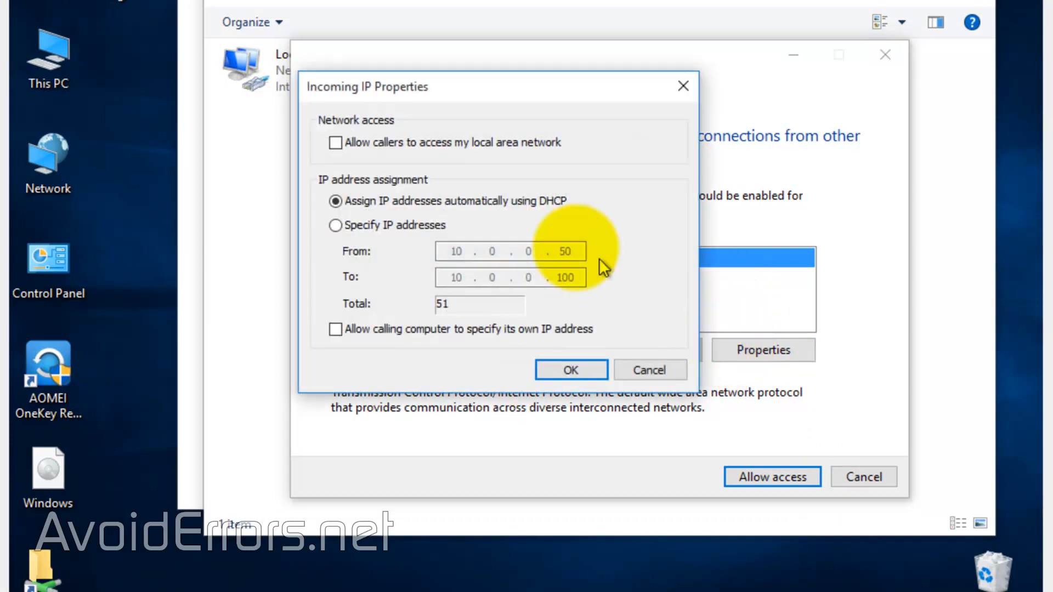
left_click(571, 369)
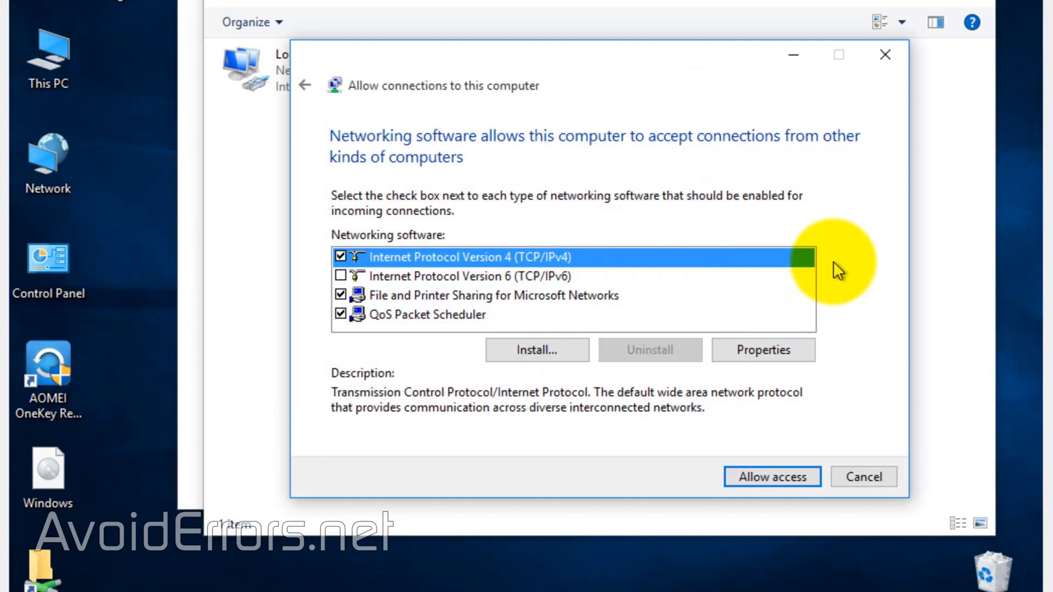
left_click(771, 477)
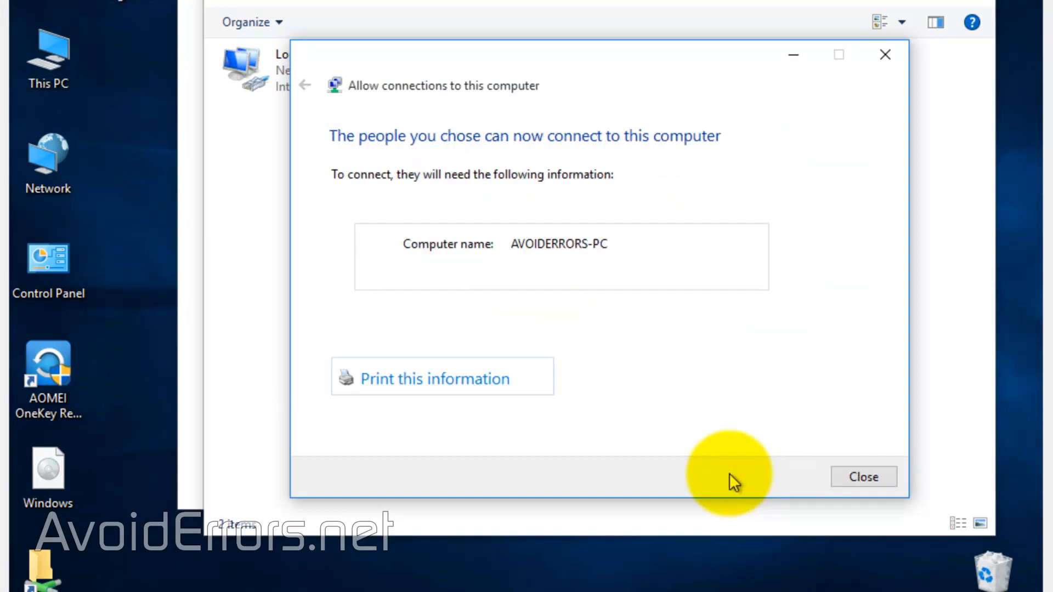
mouse_move(574, 321)
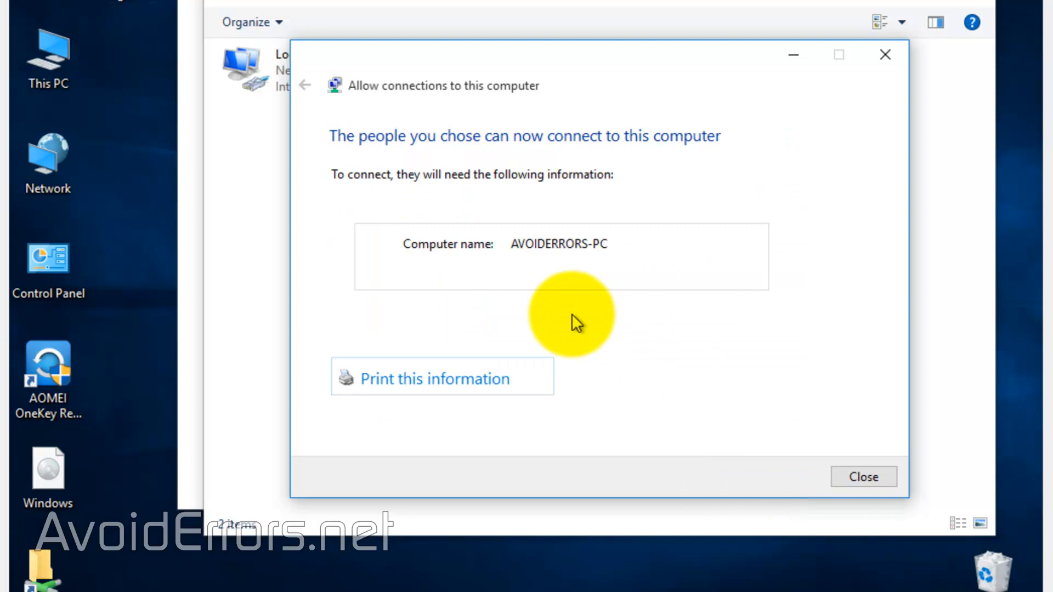
left_click(863, 477)
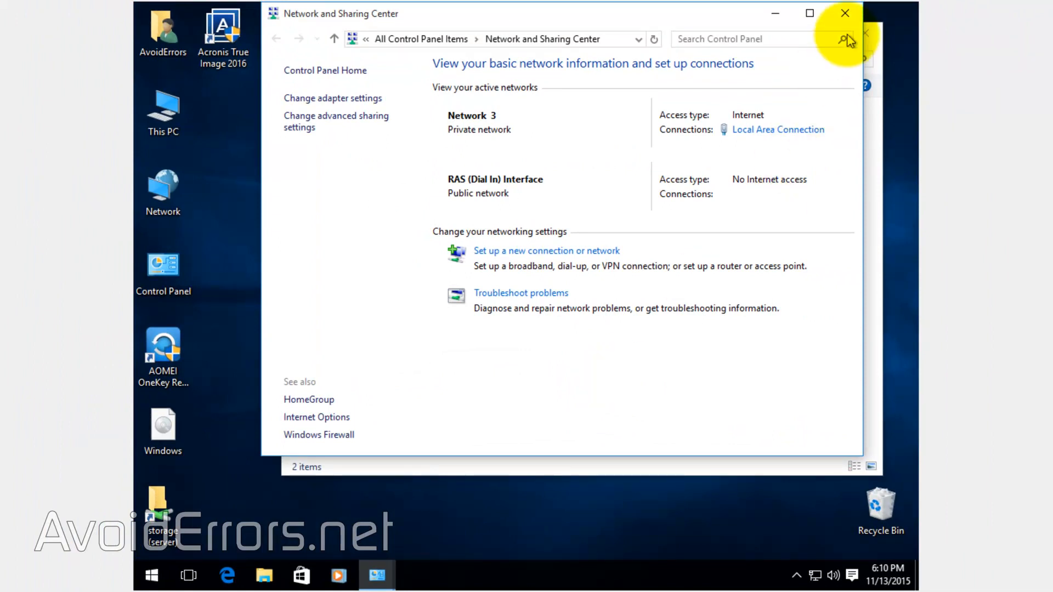
- Run ipconfig in Command Prompt to read the local IPv4 address 10.0.0.17
left_click(333, 98)
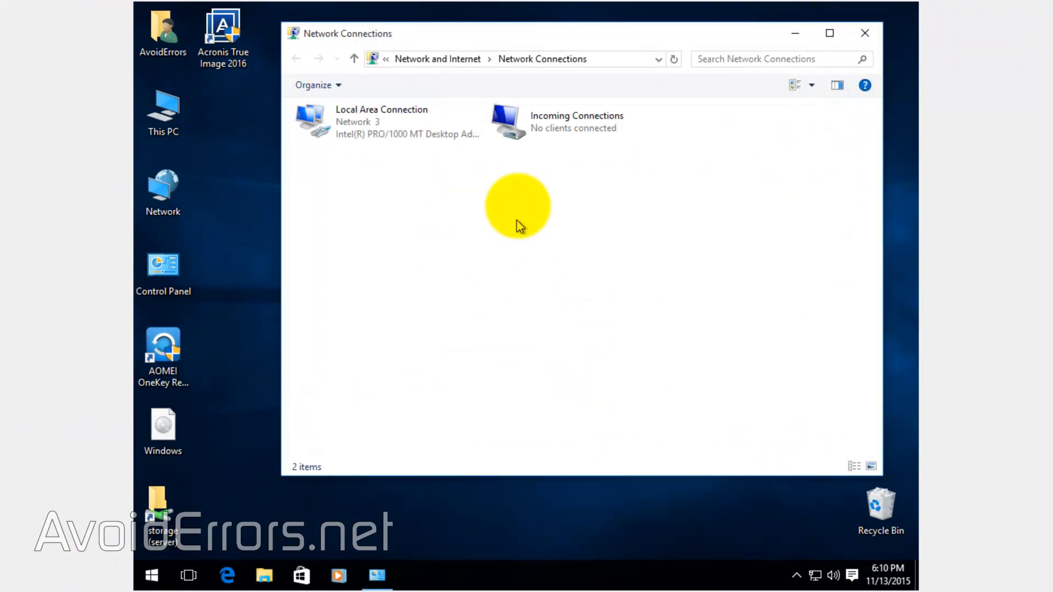
mouse_move(430, 349)
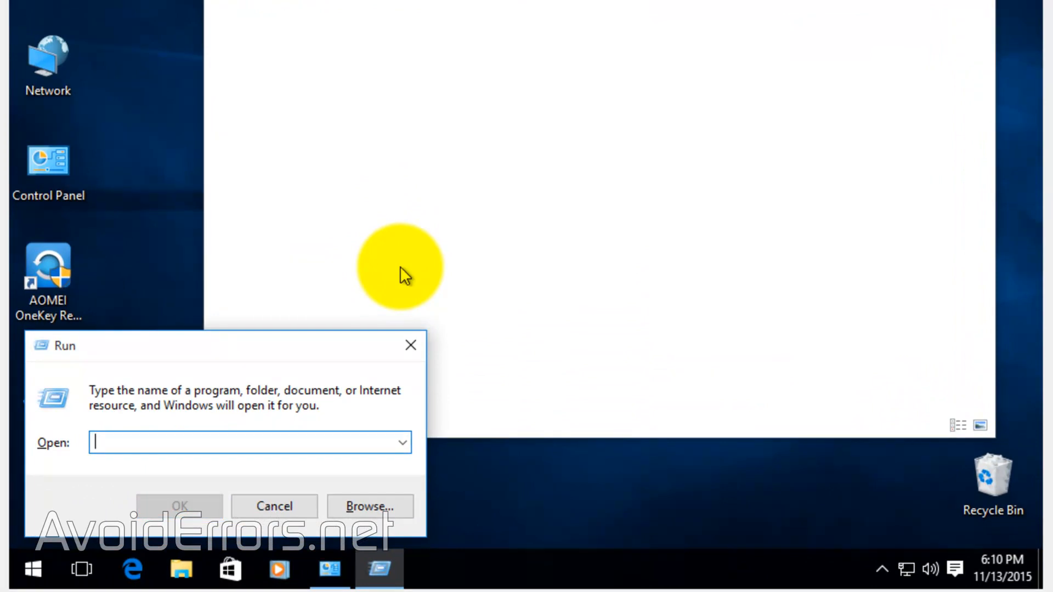
type("cmd")
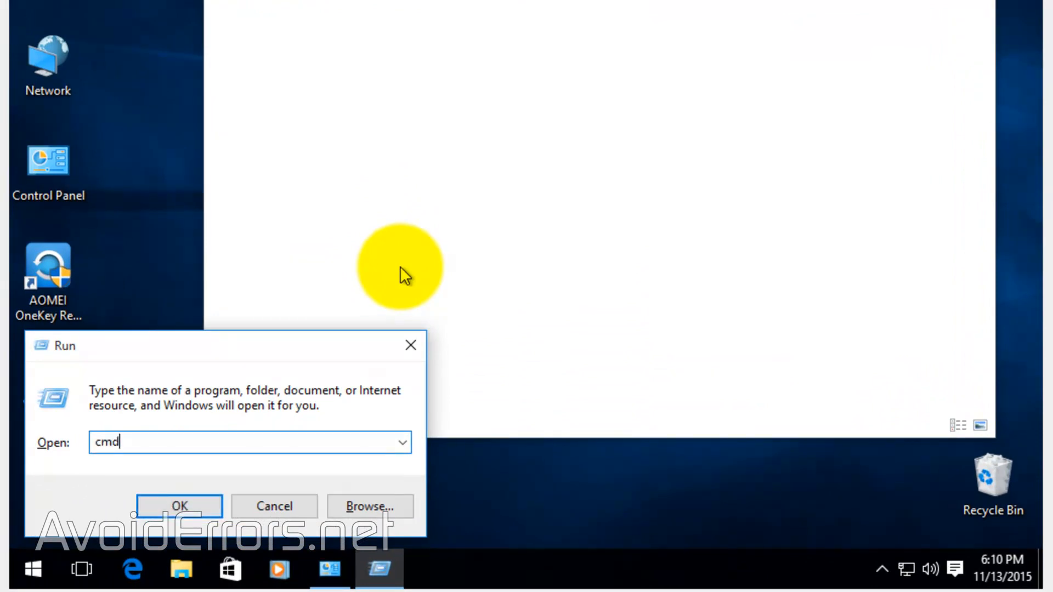
left_click(178, 506)
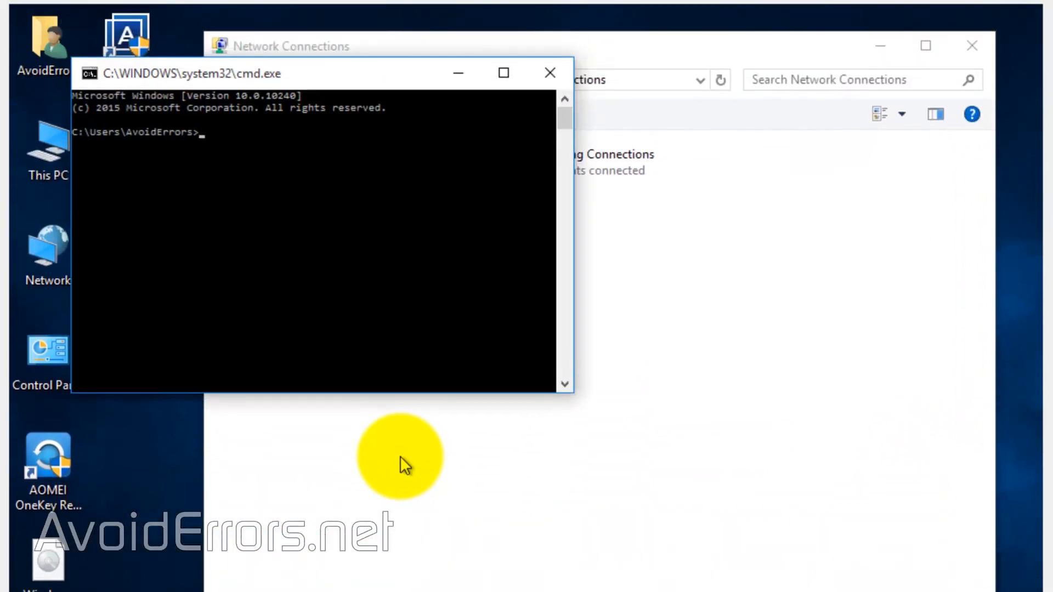
type("ip")
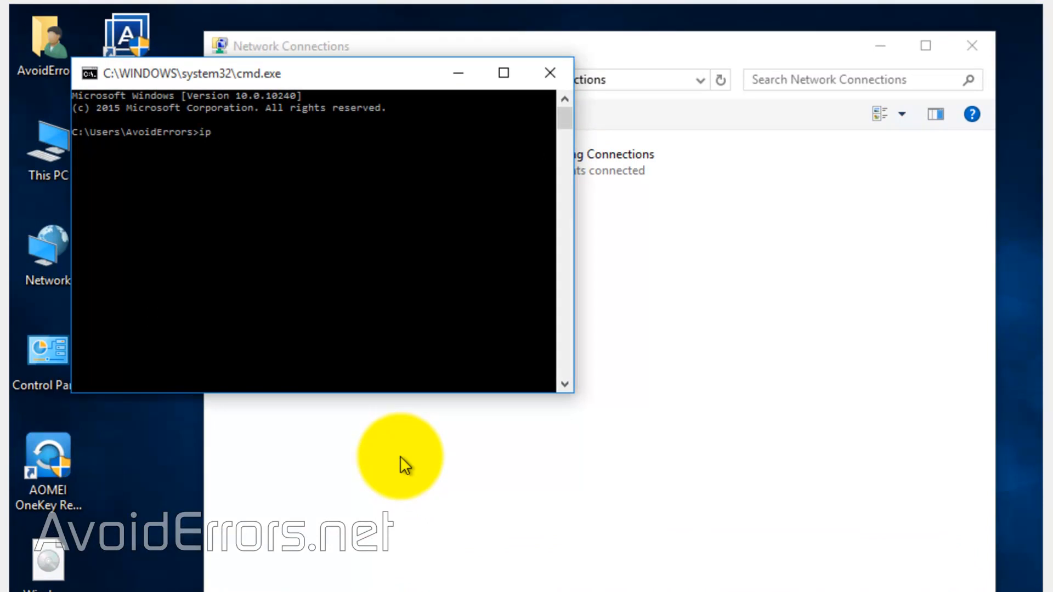
type("config")
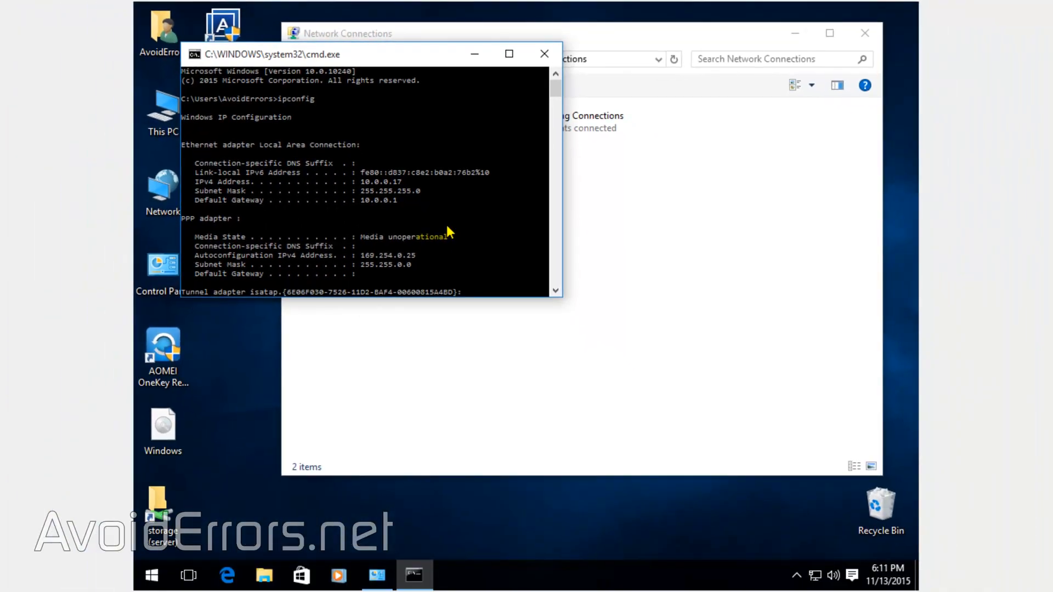
mouse_move(488, 228)
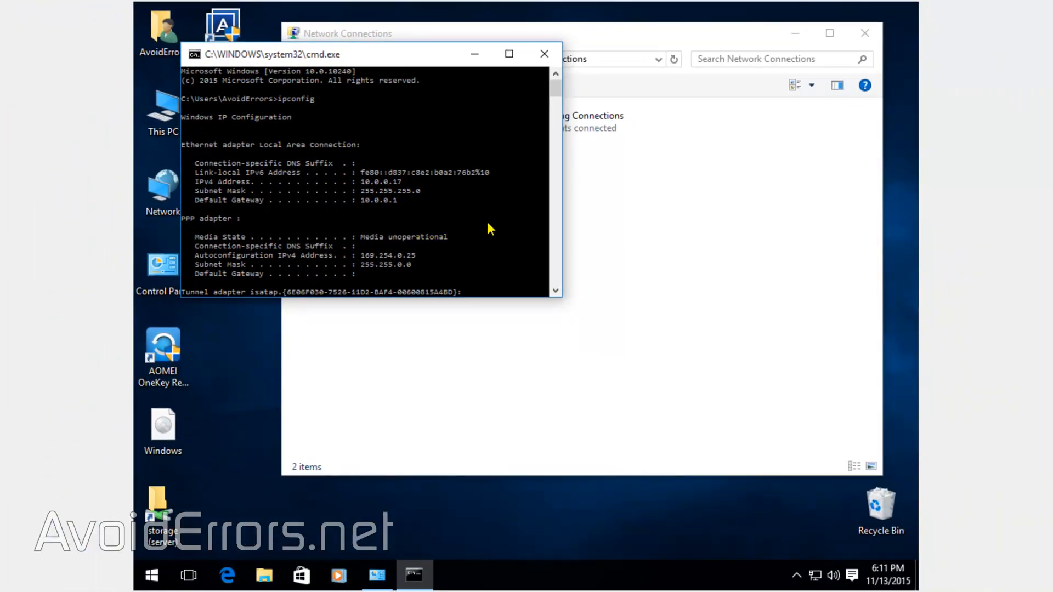
left_click(543, 58)
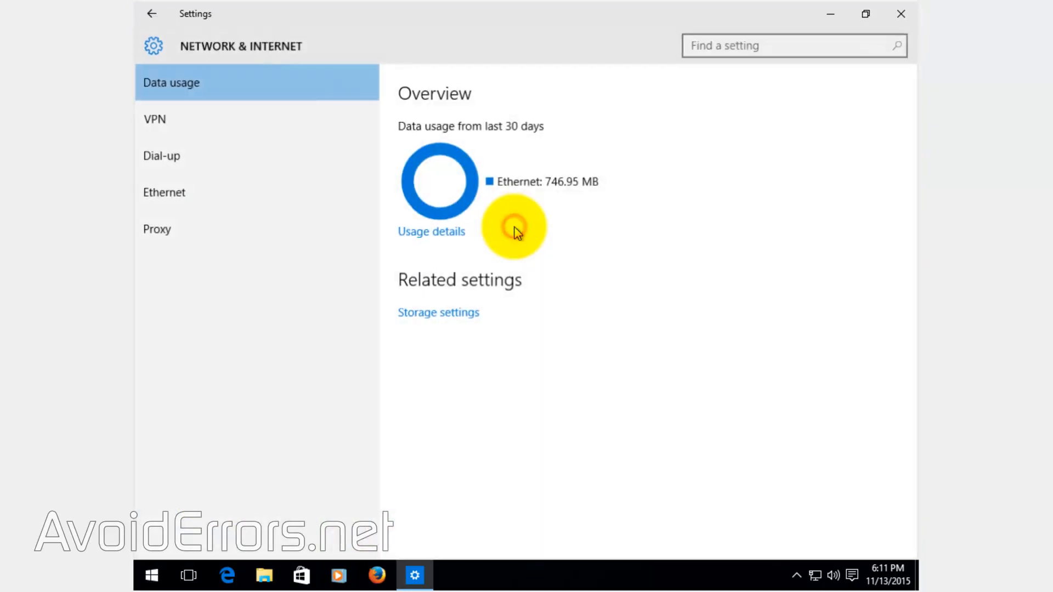
- Begin a Windows (built-in) VPN connection named AvoidErrors with server address 10.0.0.17
left_click(154, 118)
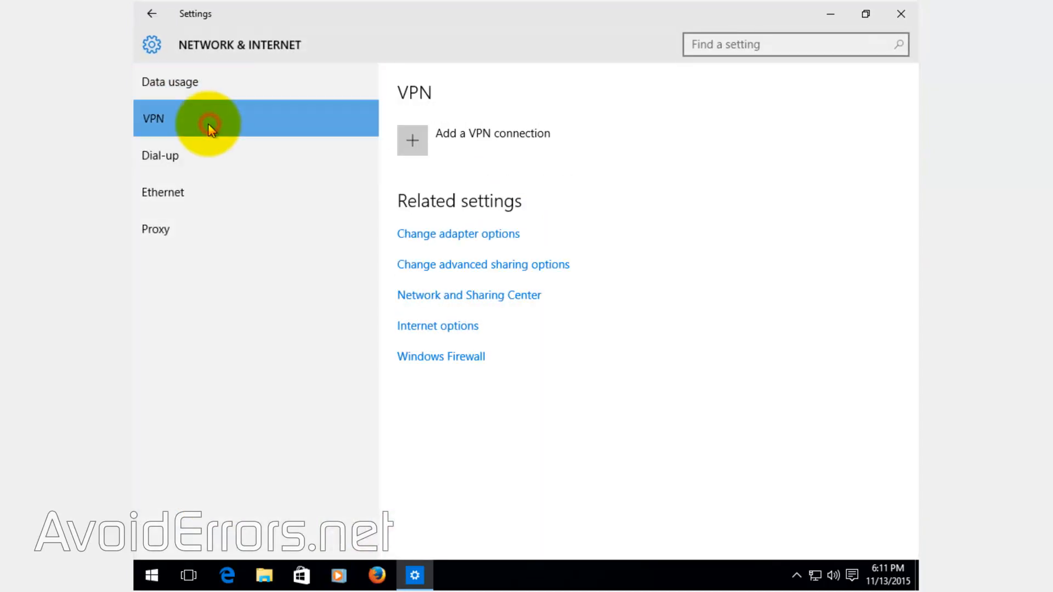
left_click(411, 141)
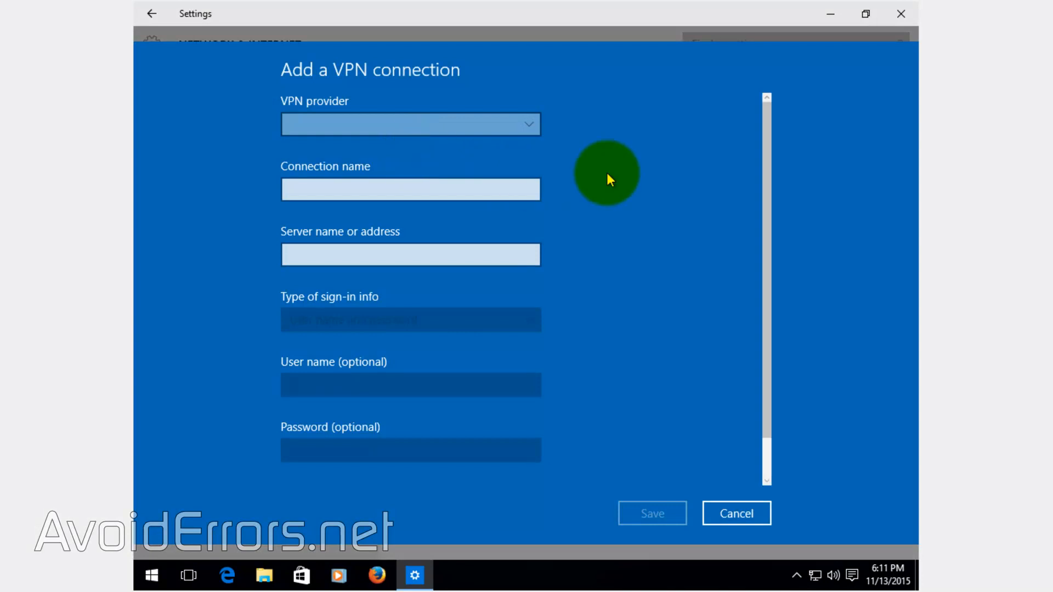
left_click(410, 124)
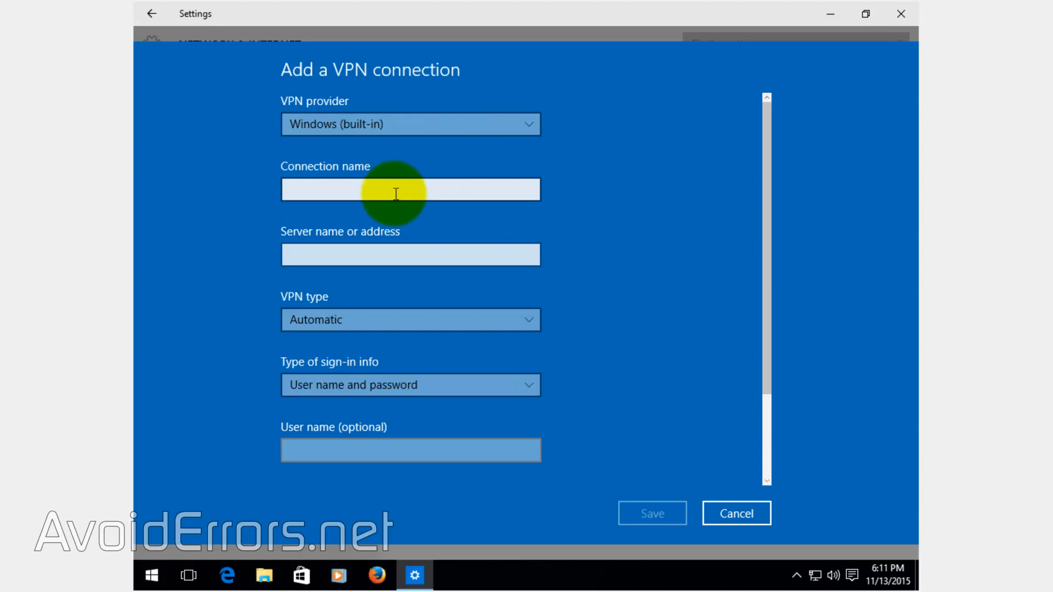
type("Avoid")
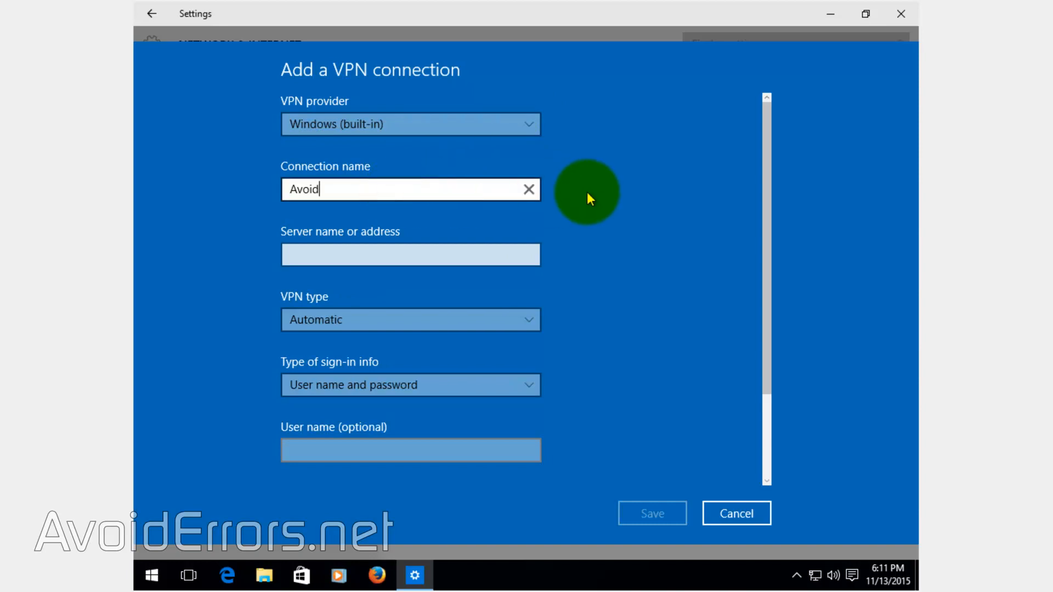
type("Errors")
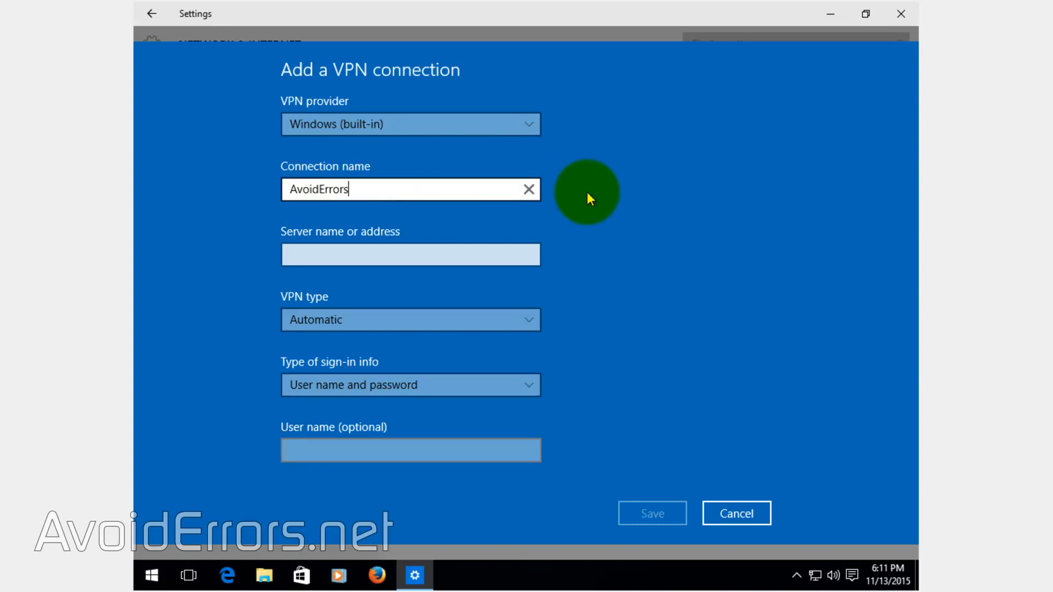
left_click(414, 257)
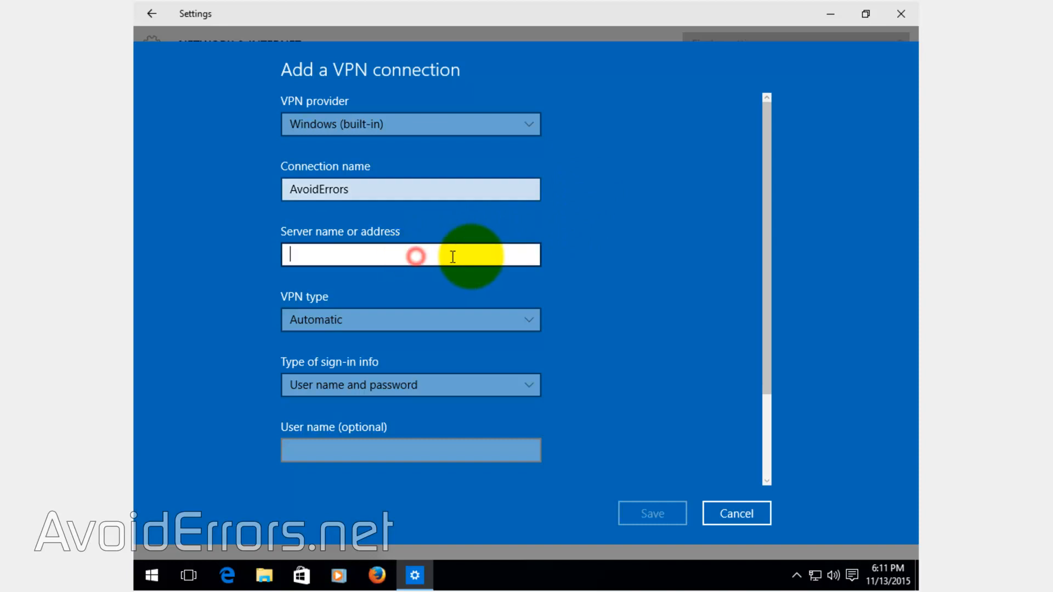
type("10.0.0.17")
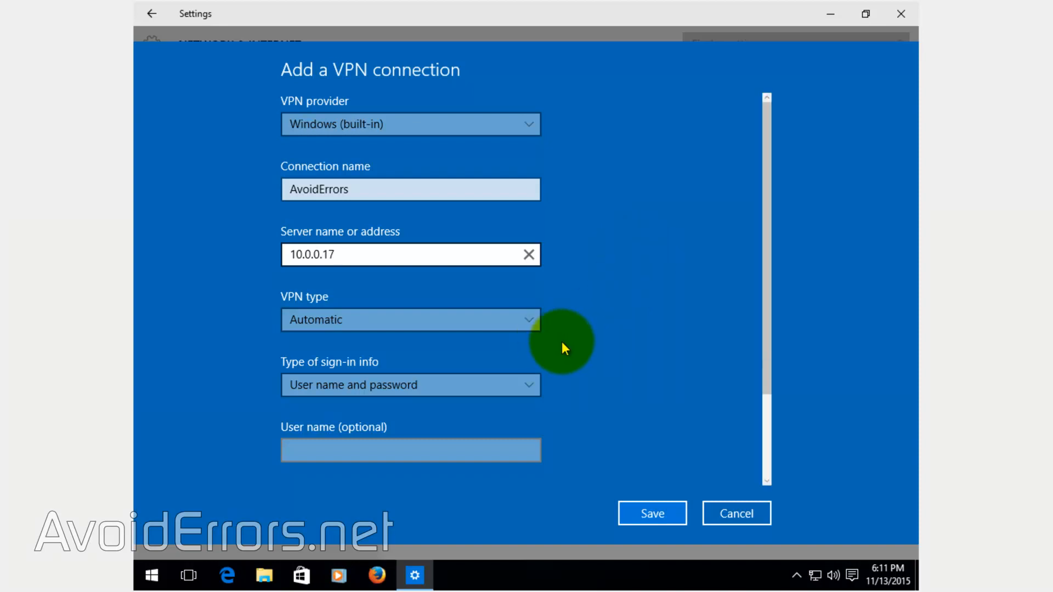
- Keep user name and password sign-in with user AvoidErrors and save the VPN connection
left_click(410, 385)
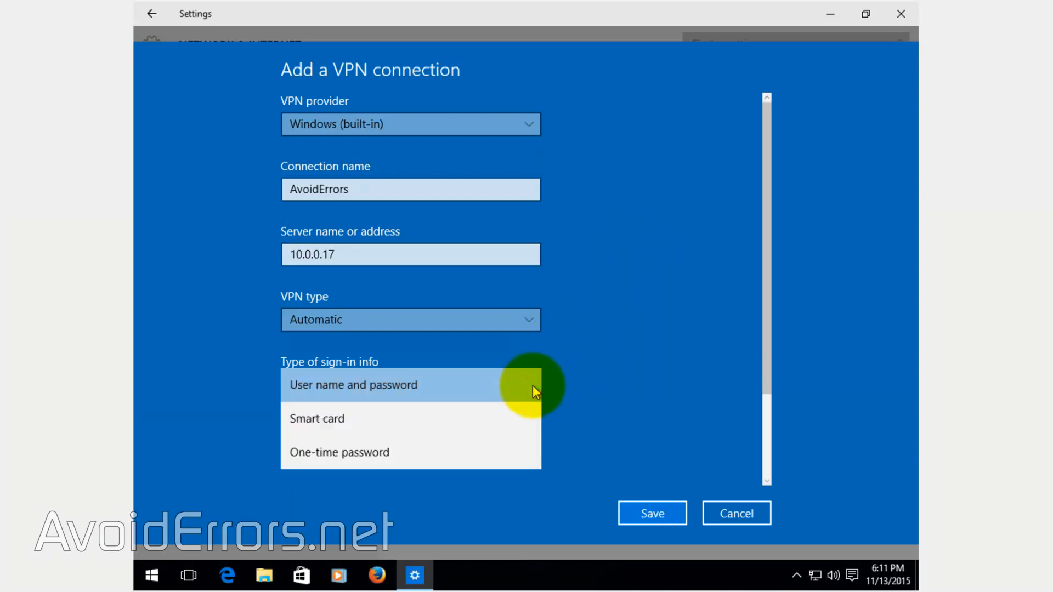
left_click(353, 385)
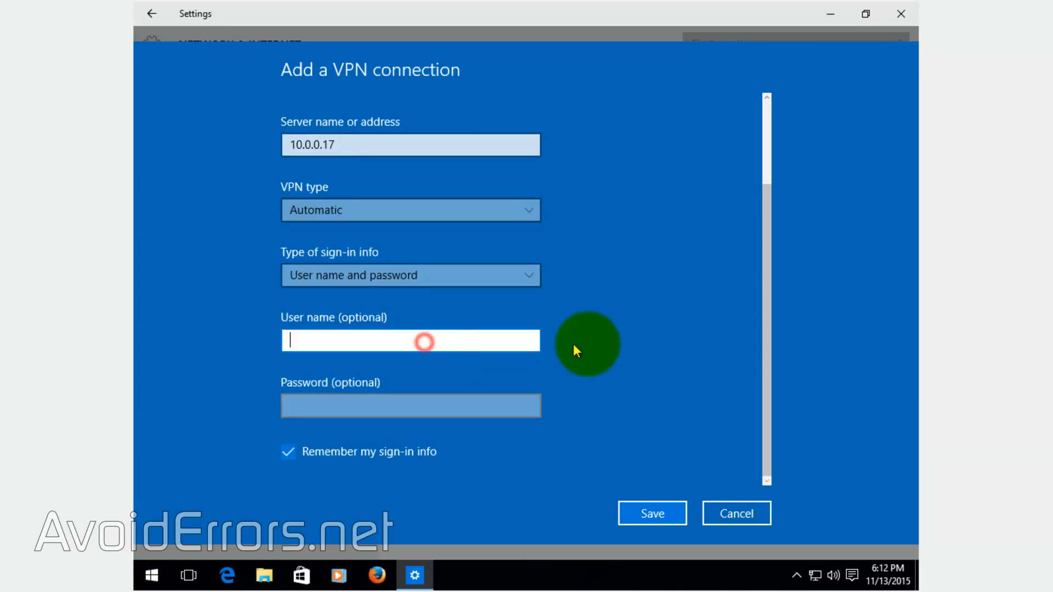
type("AvoidErrors")
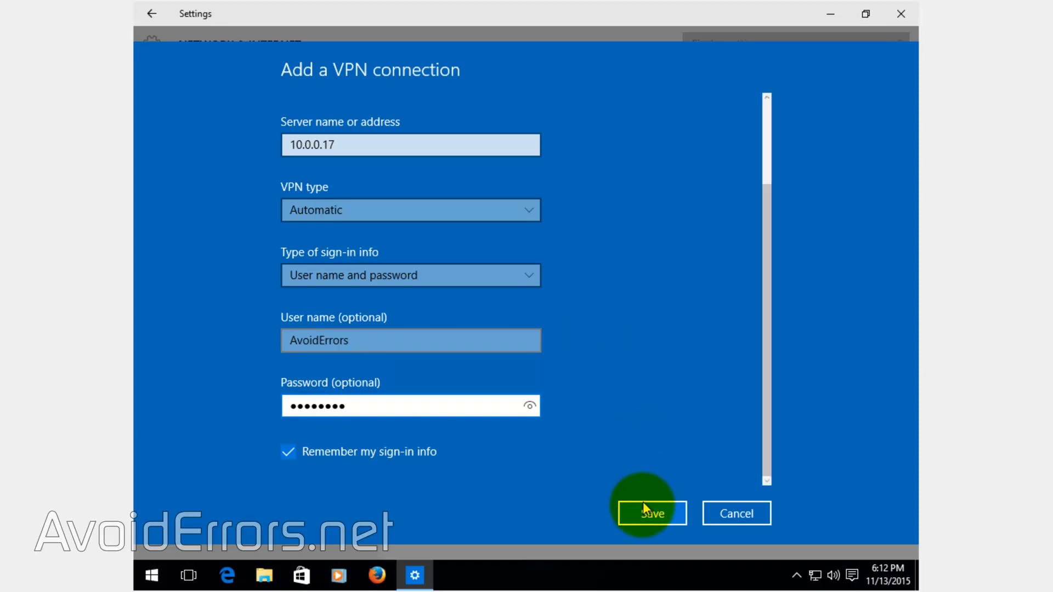
left_click(650, 513)
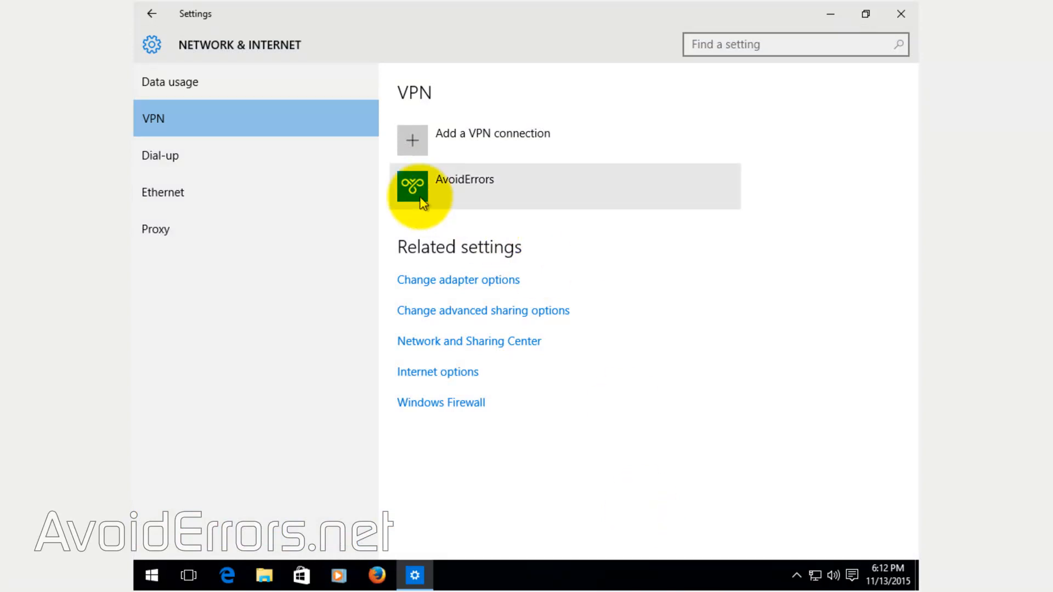
- Connect the AvoidErrors VPN from its entry in the VPN list
left_click(464, 187)
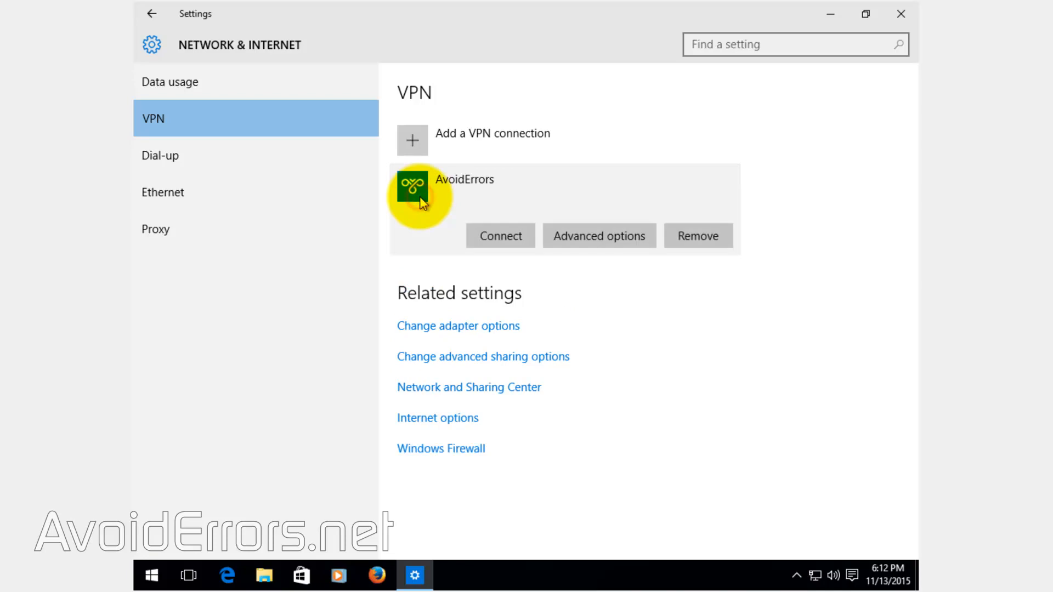
left_click(500, 236)
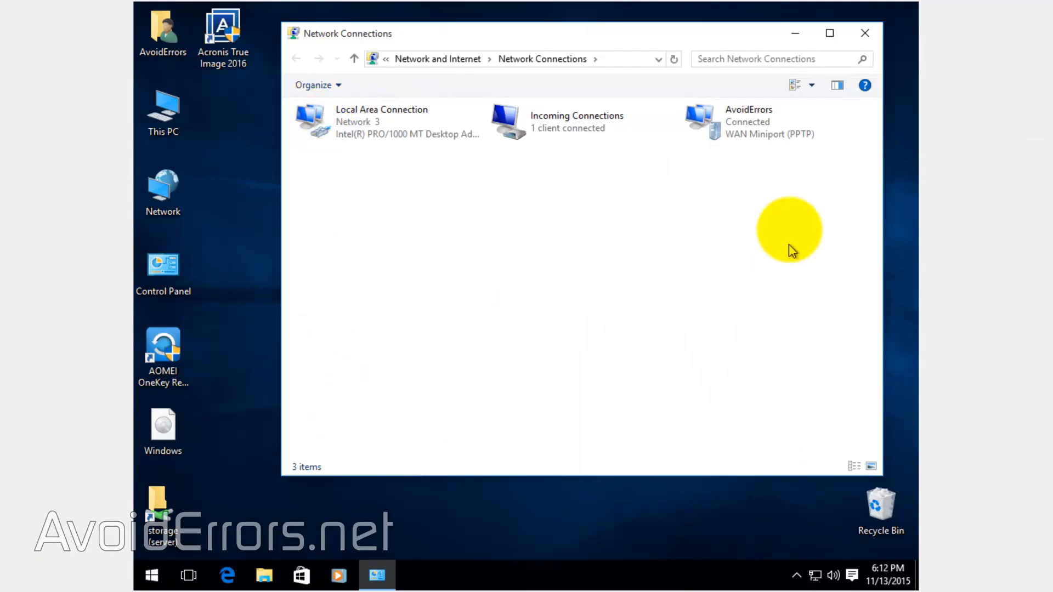
- Check the connected AvoidErrors adapter in Network Connections and close the Windows Firewall window
left_click(776, 122)
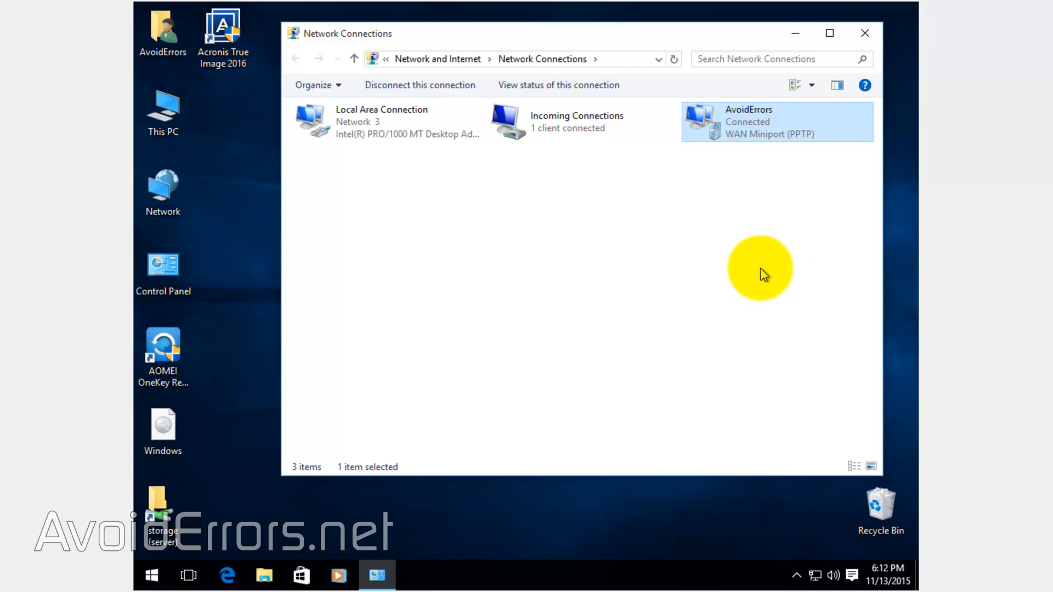
double_click(162, 264)
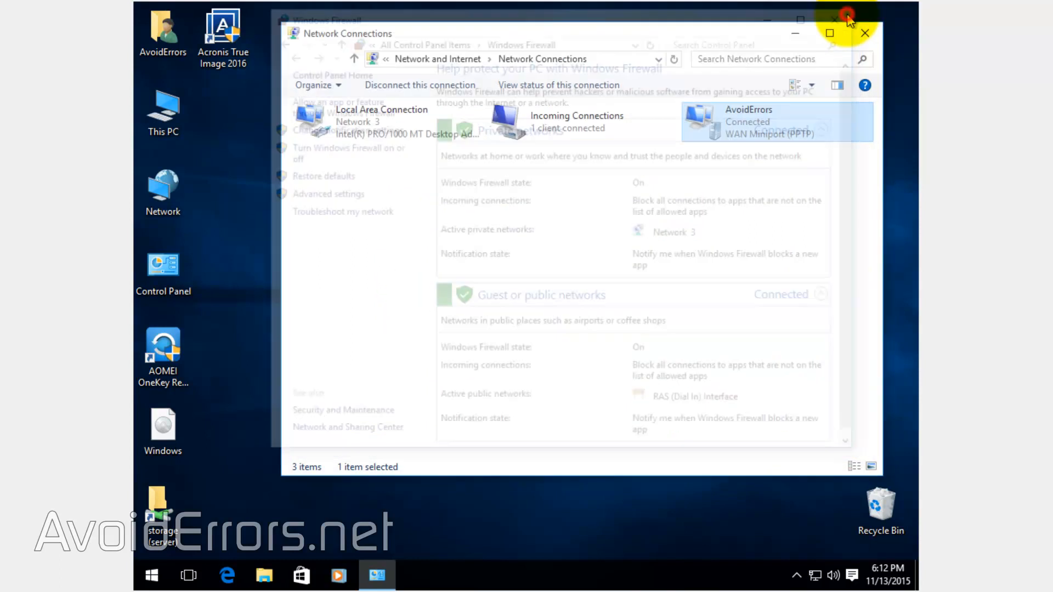
left_click(847, 16)
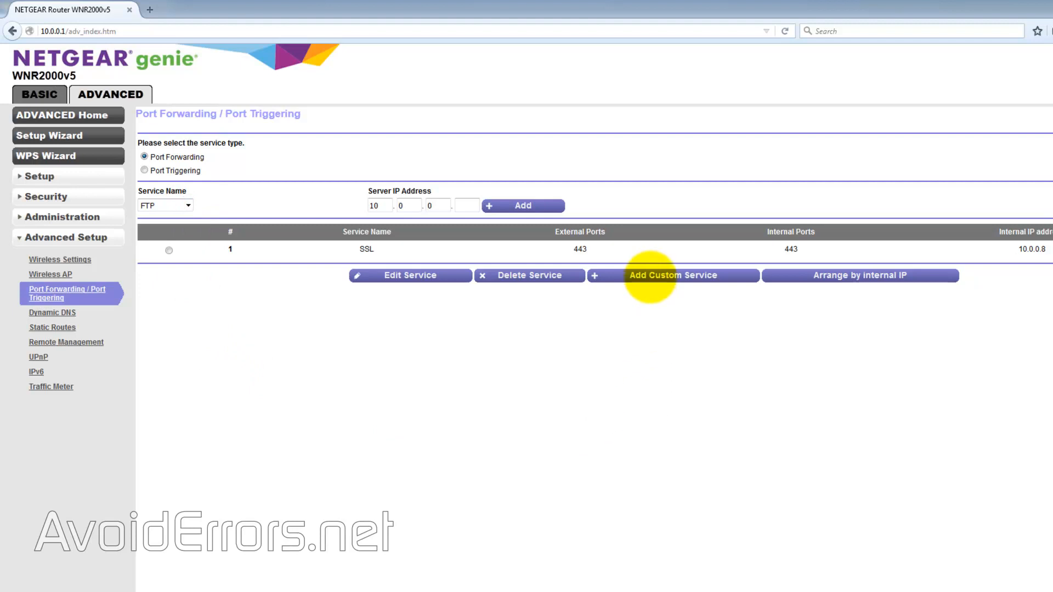
- Sign in to the router and begin a VPN custom service on port 1723, then abandon the form
left_click(672, 274)
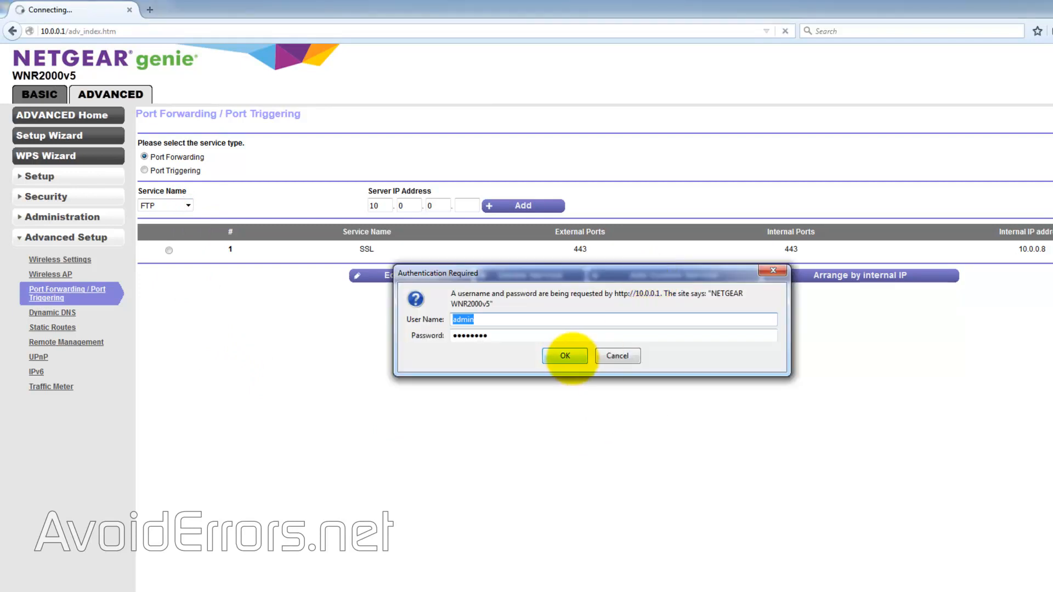
left_click(564, 355)
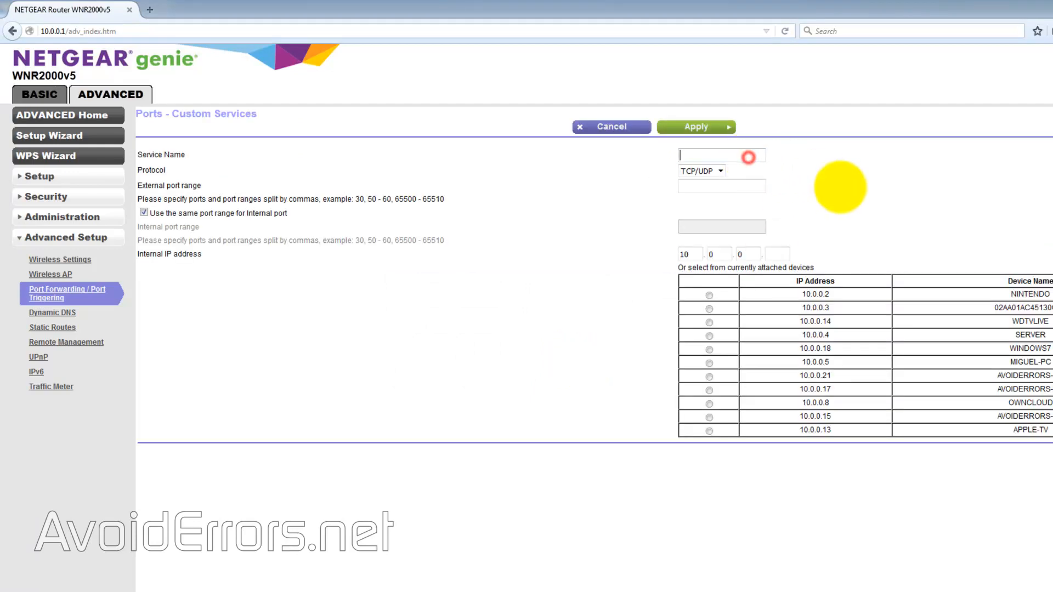
type("VP")
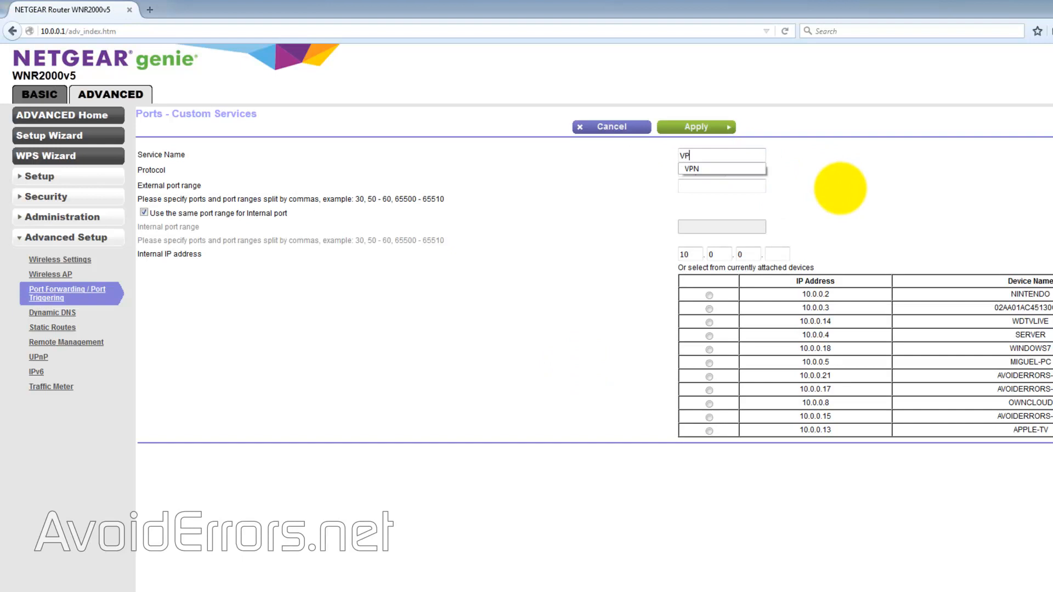
left_click(691, 169)
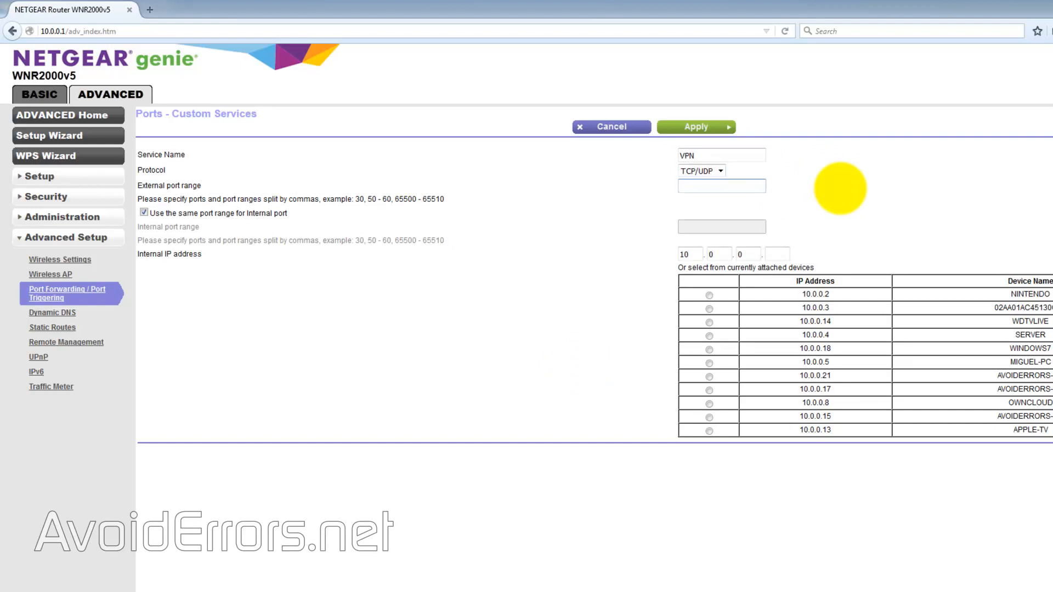
left_click(721, 185)
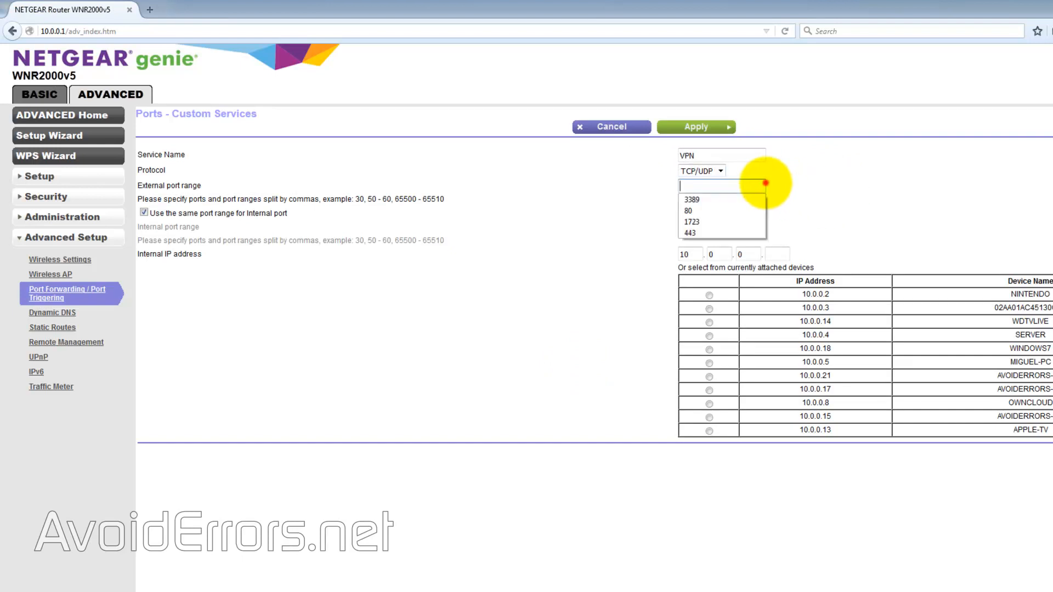
left_click(691, 221)
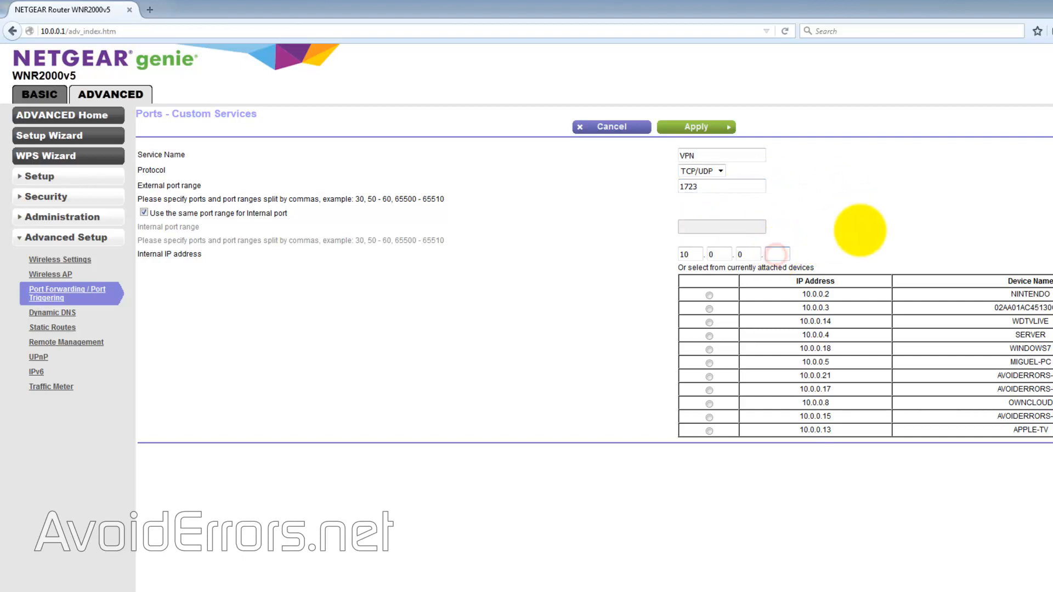
type("172")
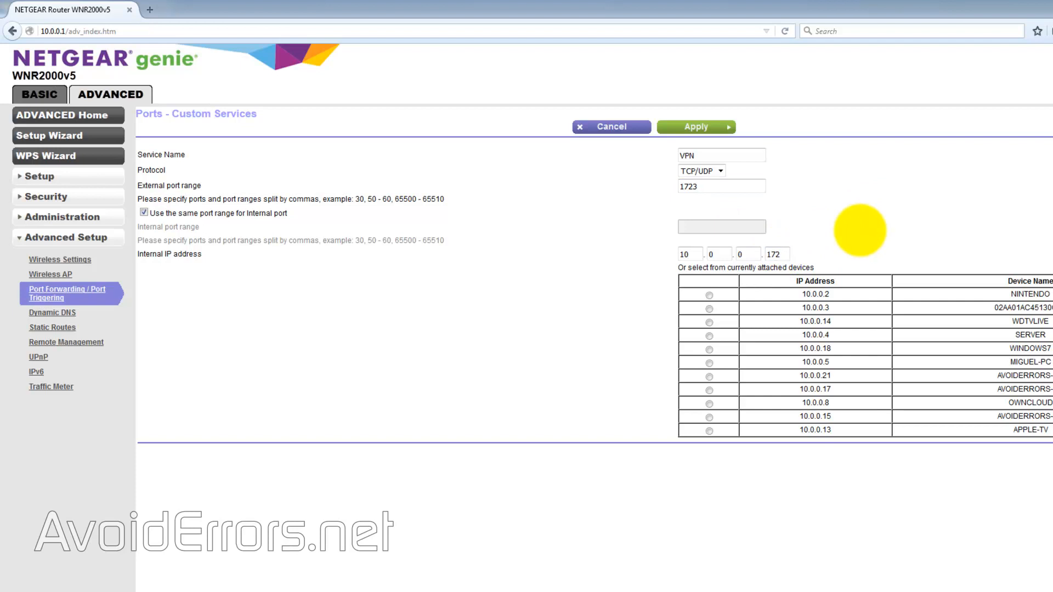
left_click(610, 126)
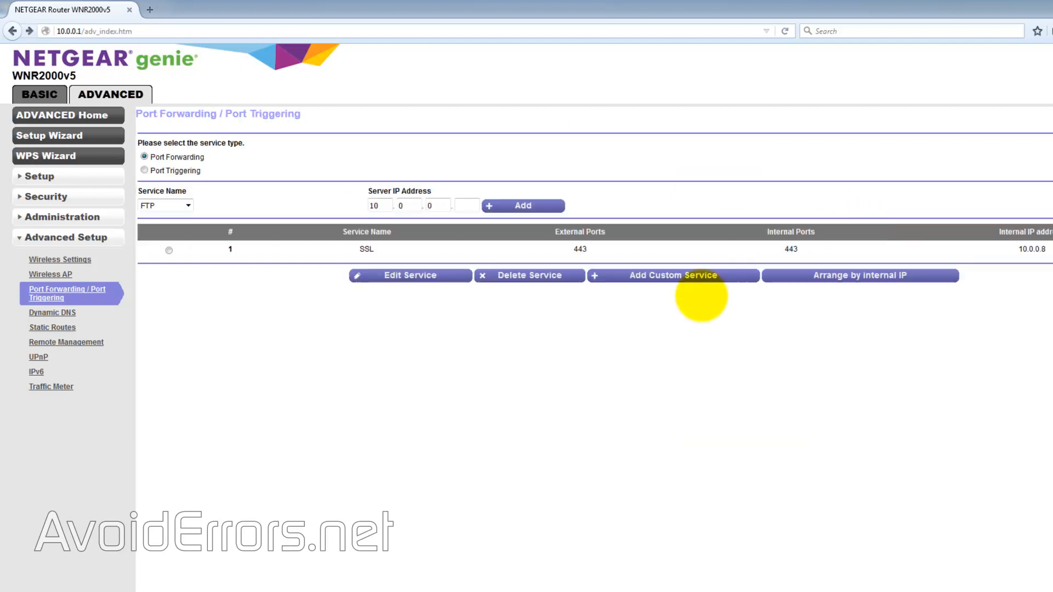
- Forward TCP/UDP port 1723 to device 10.0.0.17 as custom service VPN and apply the rule
left_click(671, 275)
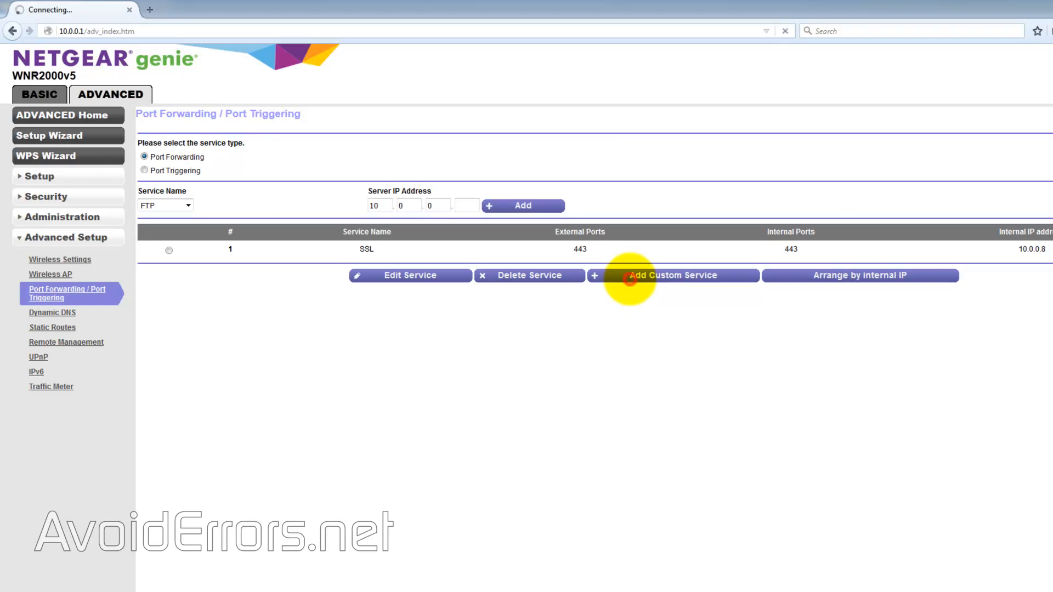
left_click(672, 275)
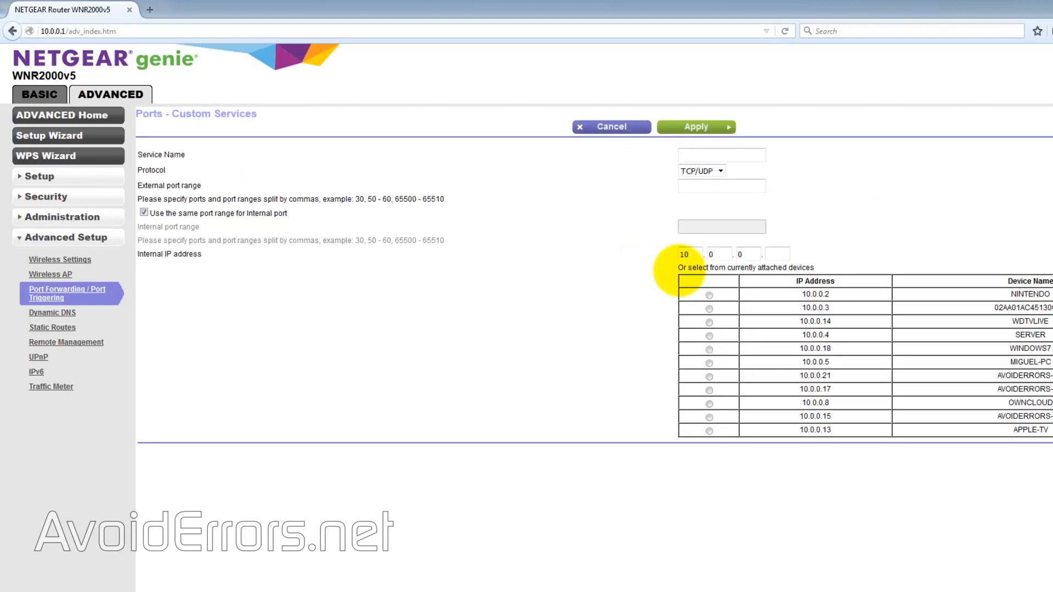
left_click(722, 154)
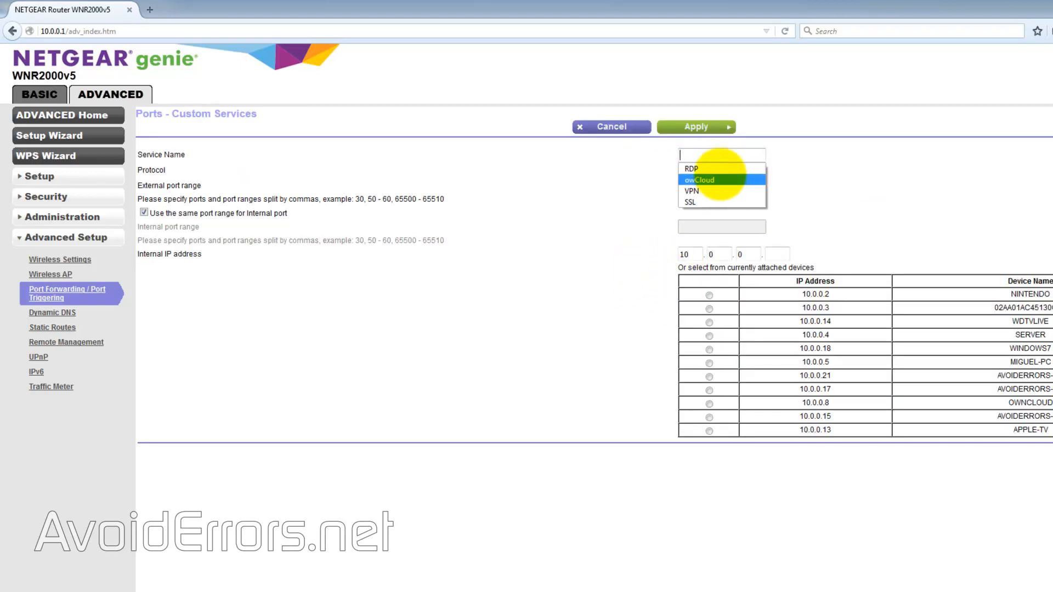
left_click(691, 191)
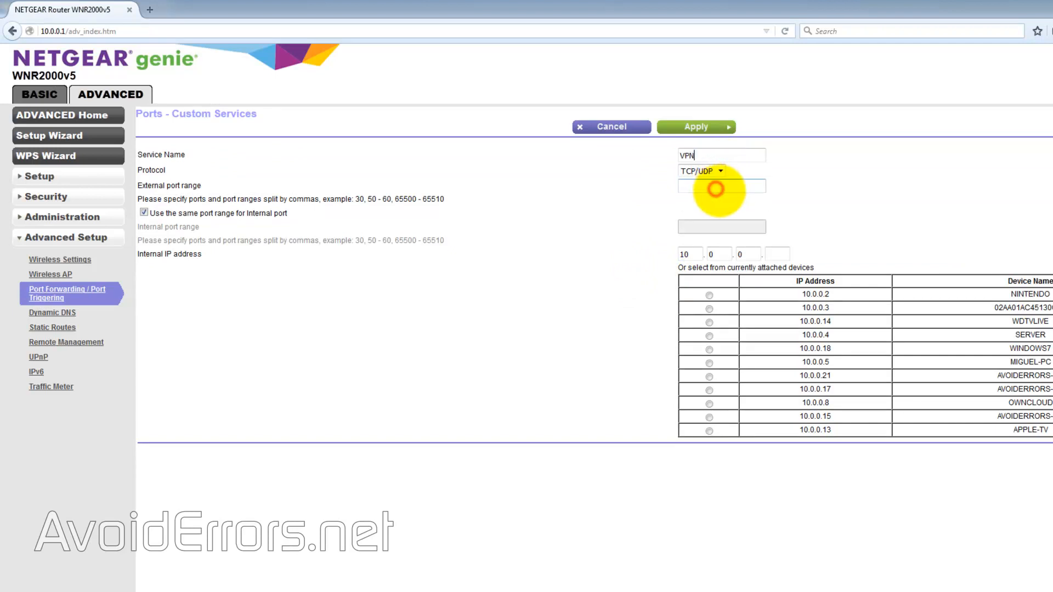
type("1723")
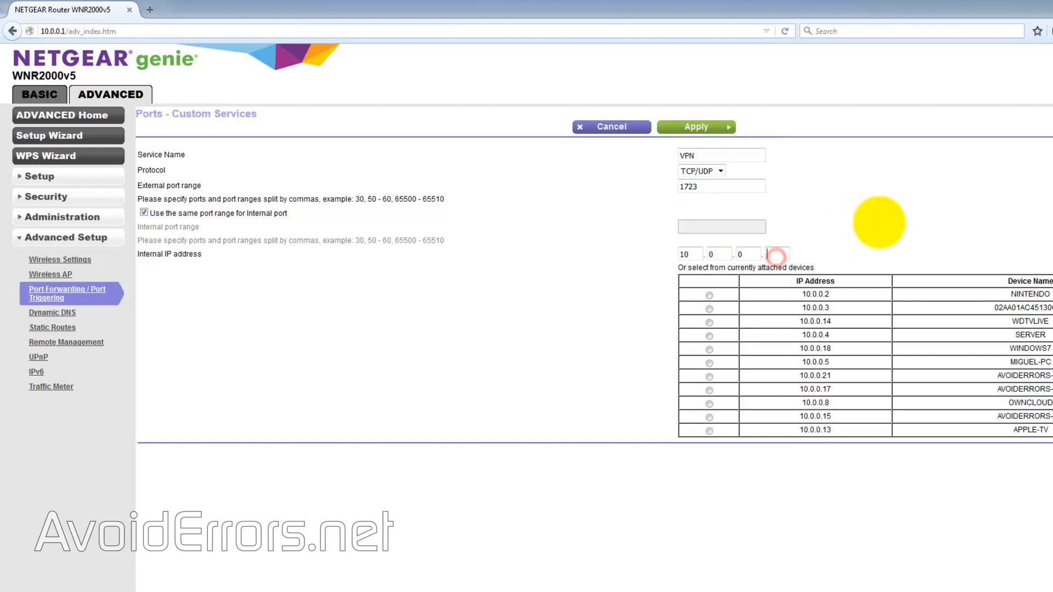
left_click(775, 253)
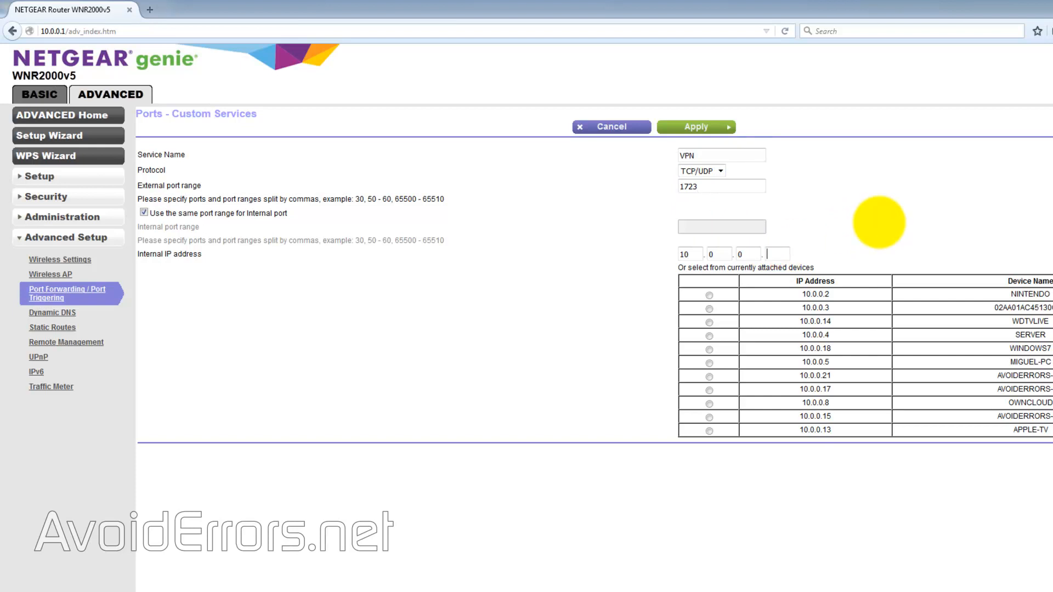
type("17")
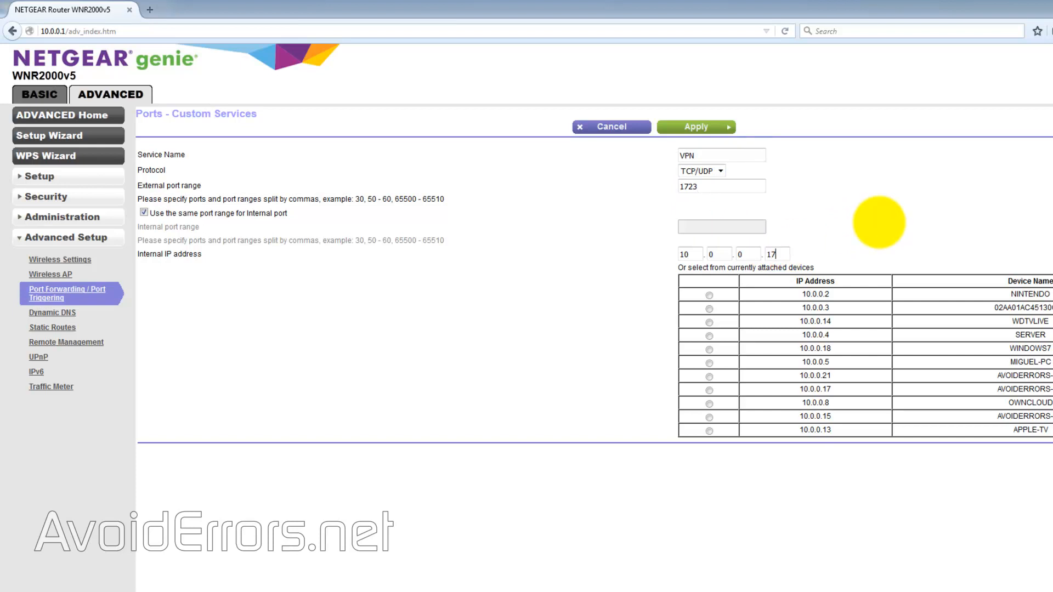
left_click(709, 389)
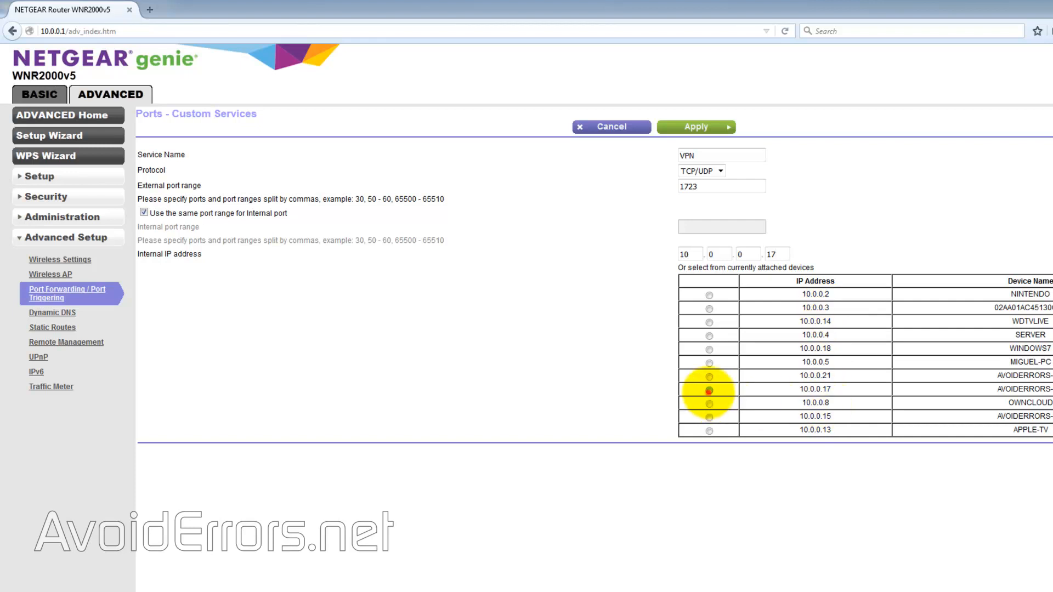
left_click(695, 127)
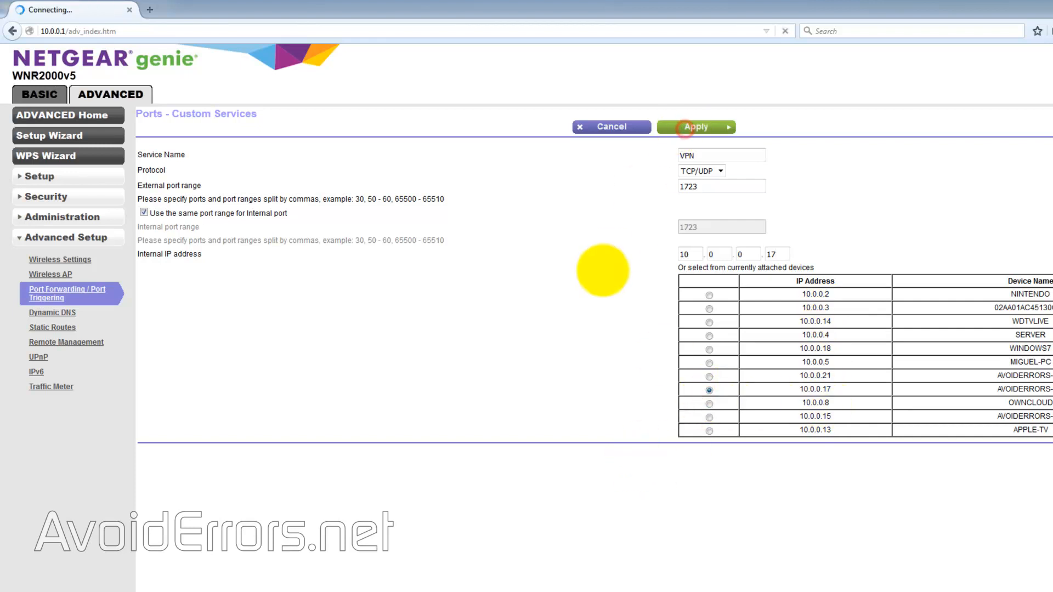
left_click(695, 126)
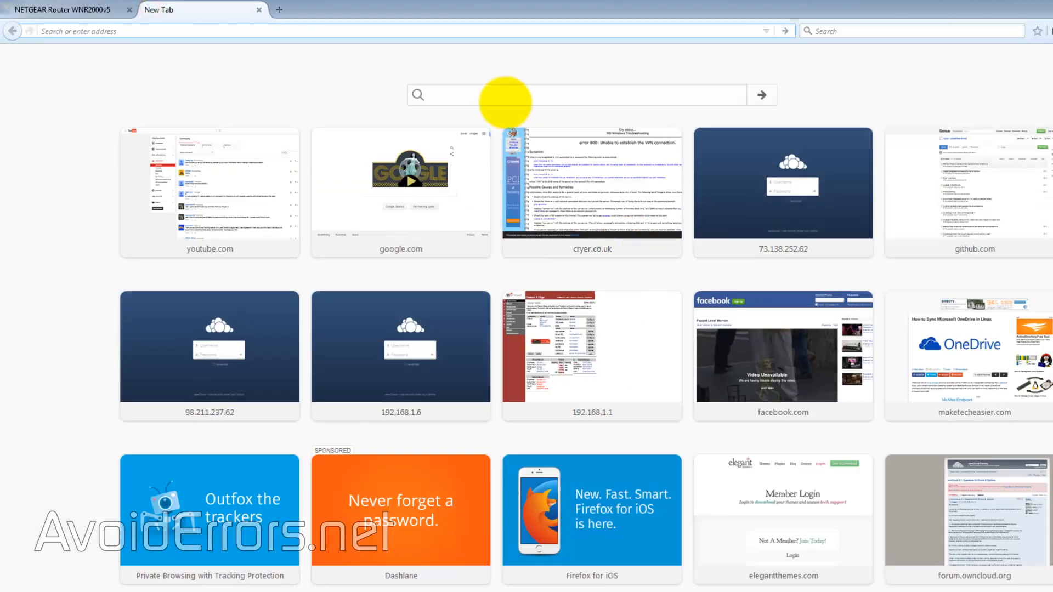
- Confirm the VPN 1723 rule in the router list, then begin a 'what i' web search in a new tab
left_click(64, 10)
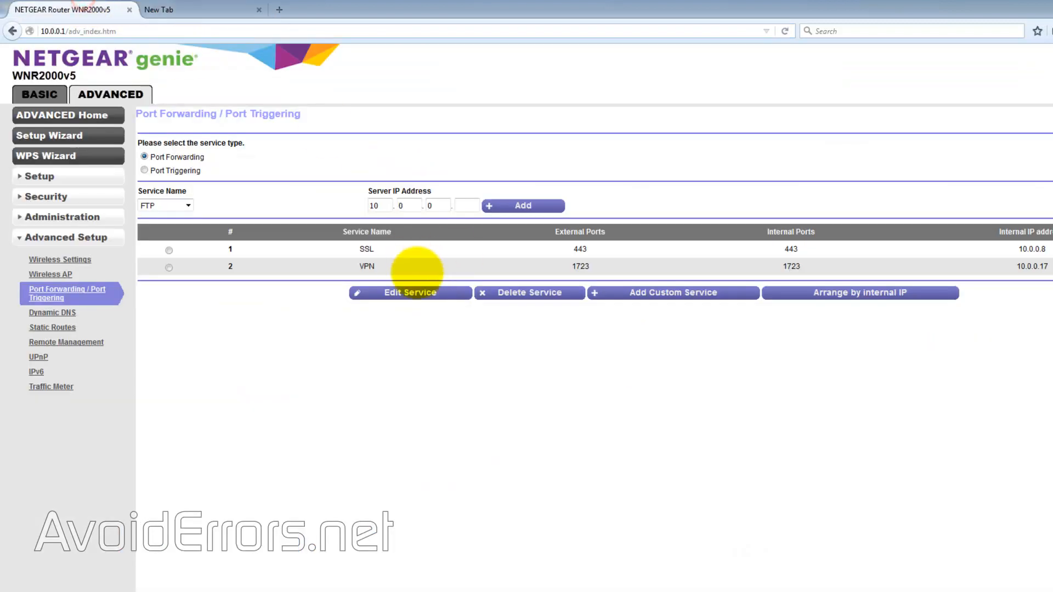
left_click(195, 10)
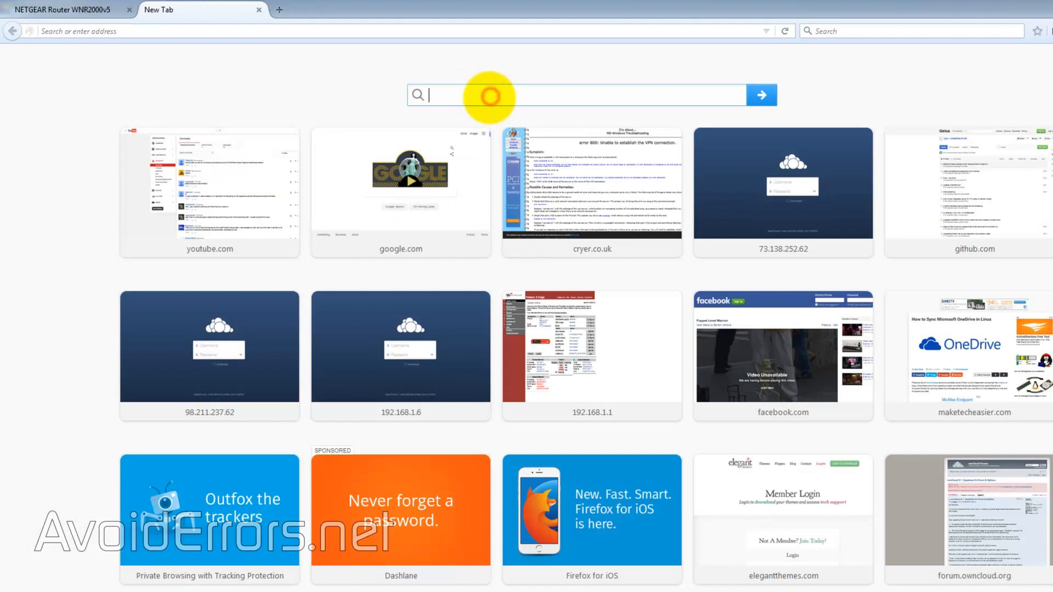
type("what i")
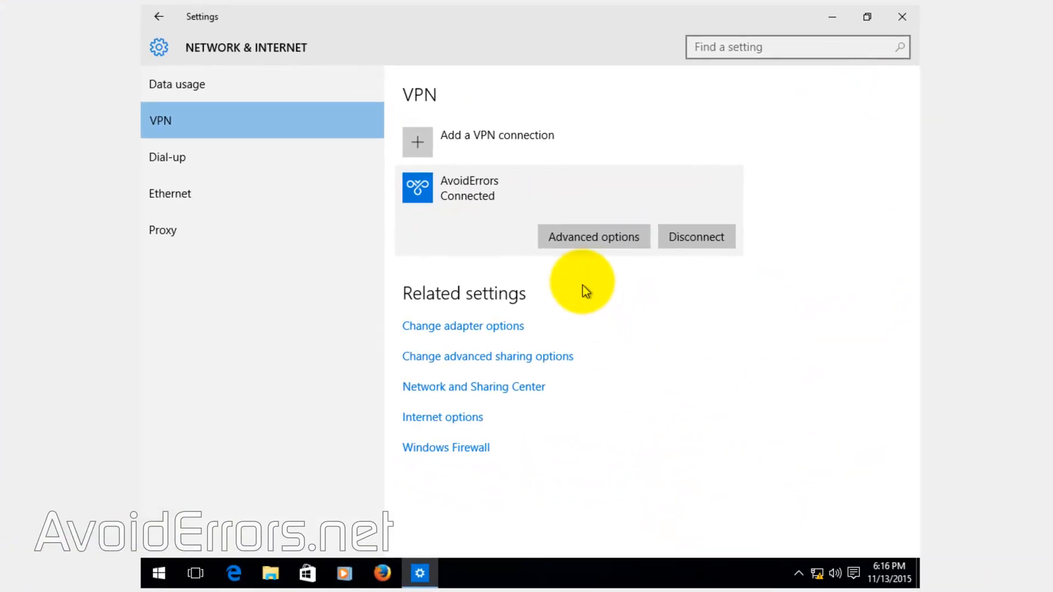
- Disconnect and remove the AvoidErrors VPN connection
left_click(695, 237)
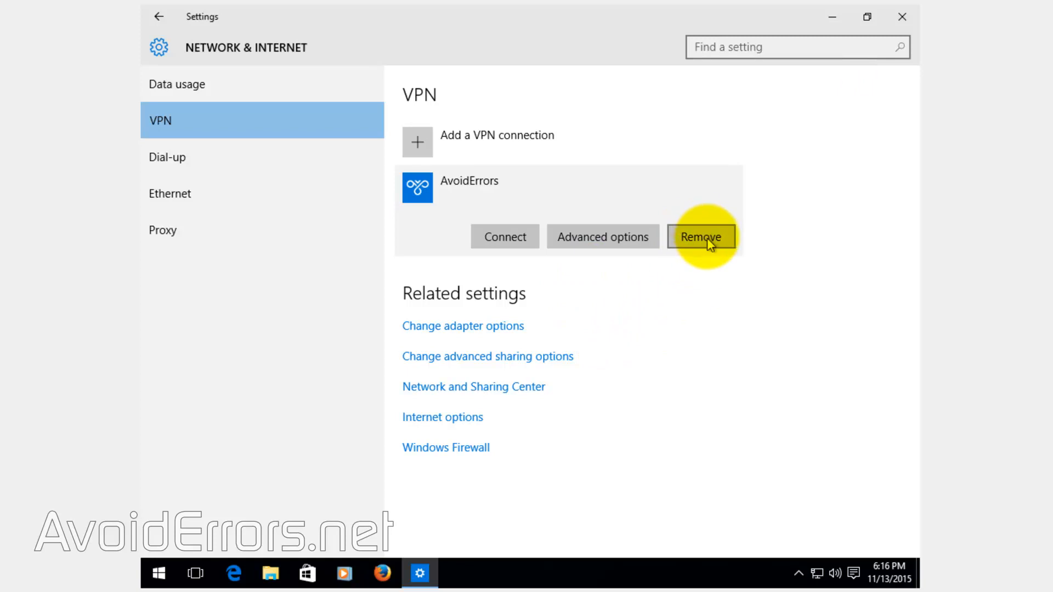
left_click(701, 237)
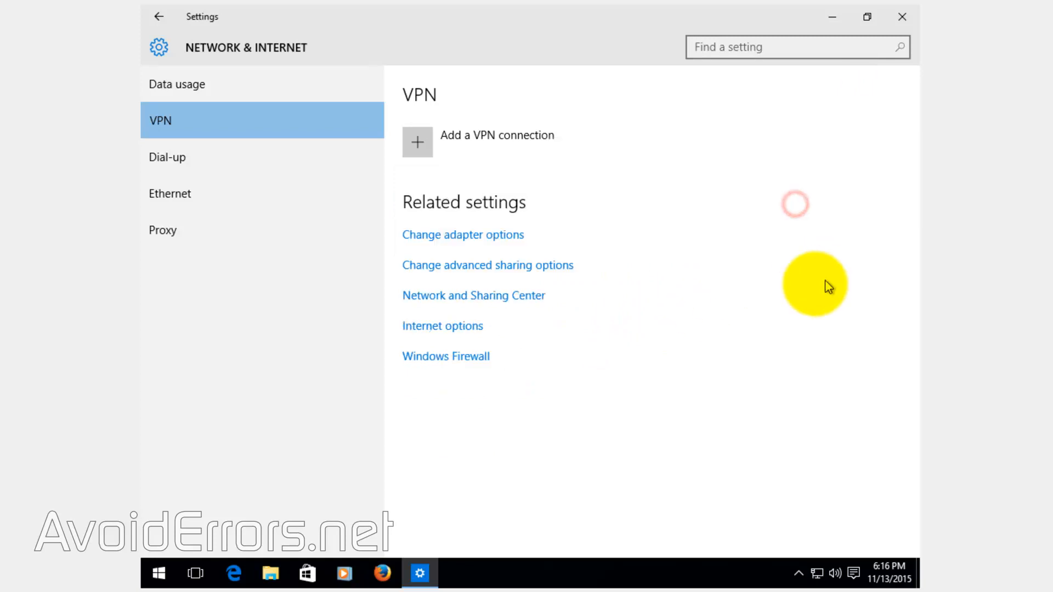
mouse_move(720, 354)
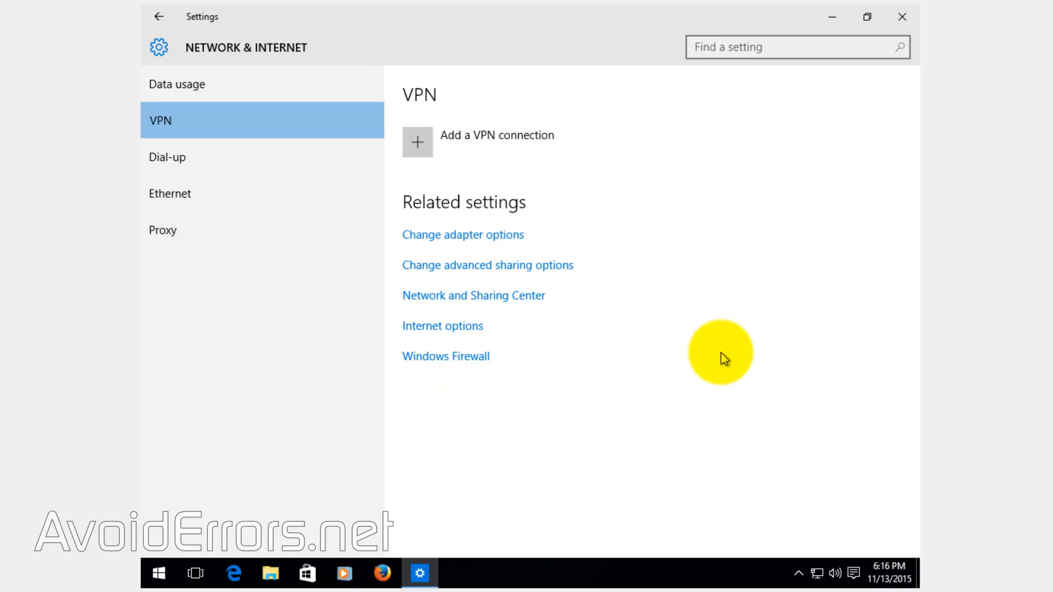
- Re-add a Windows (built-in) VPN named AvoidErrors with server address, user name avoiderrors and password
left_click(416, 141)
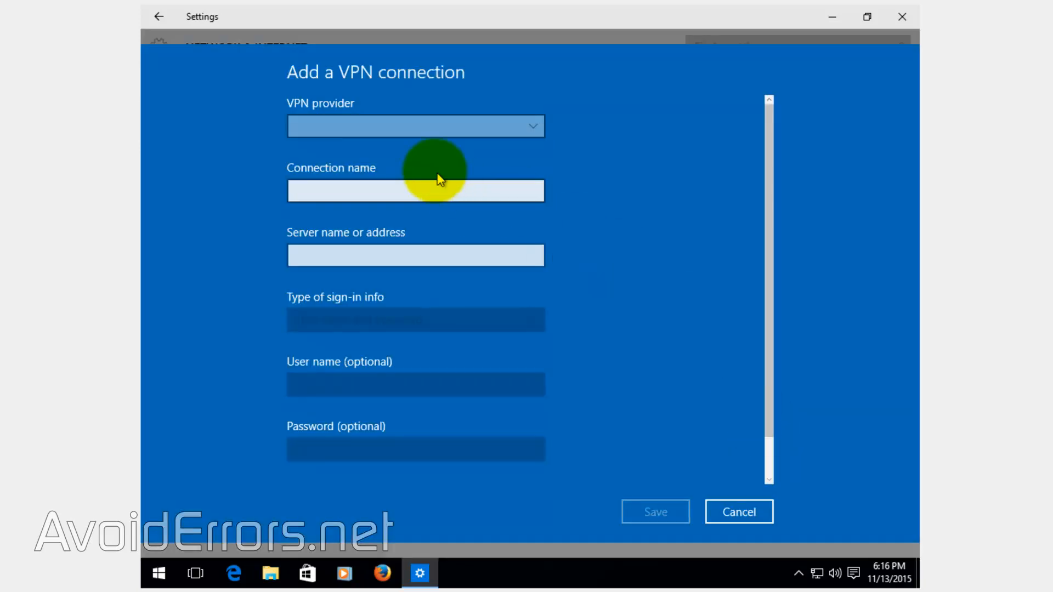
left_click(415, 125)
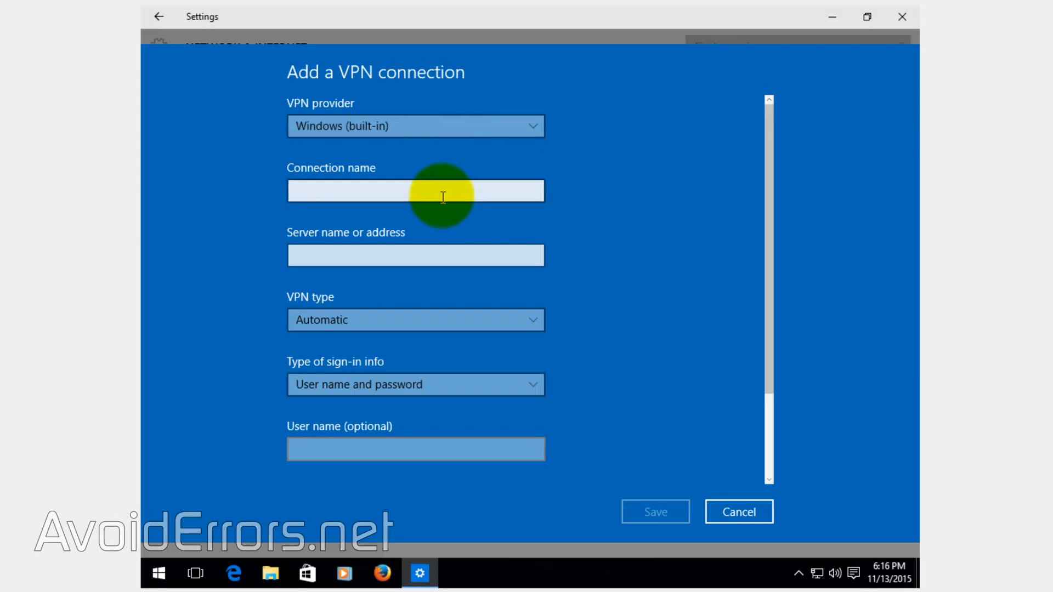
type("AvoidErrors")
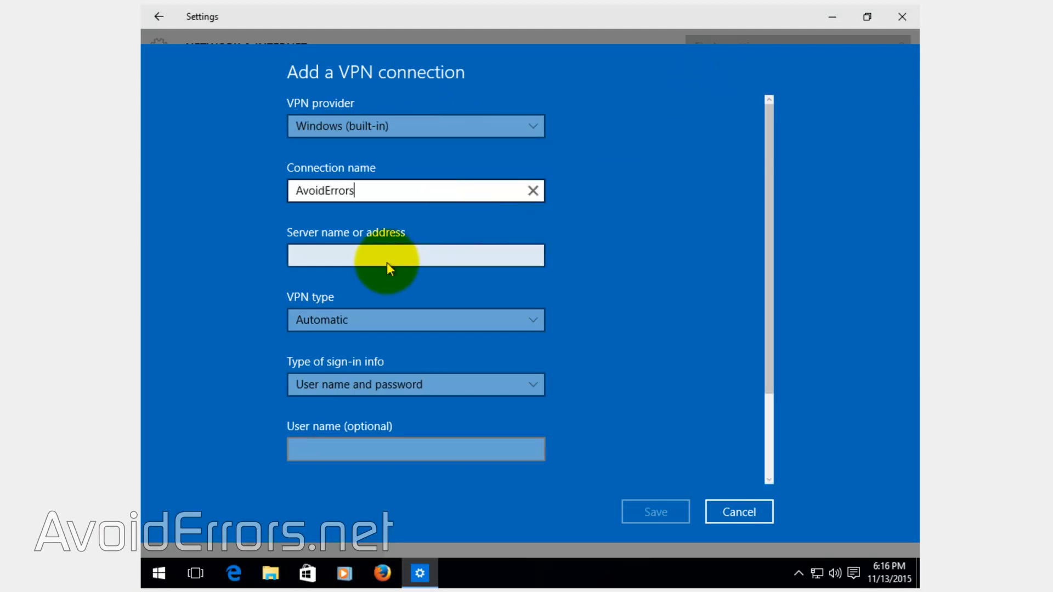
left_click(414, 255)
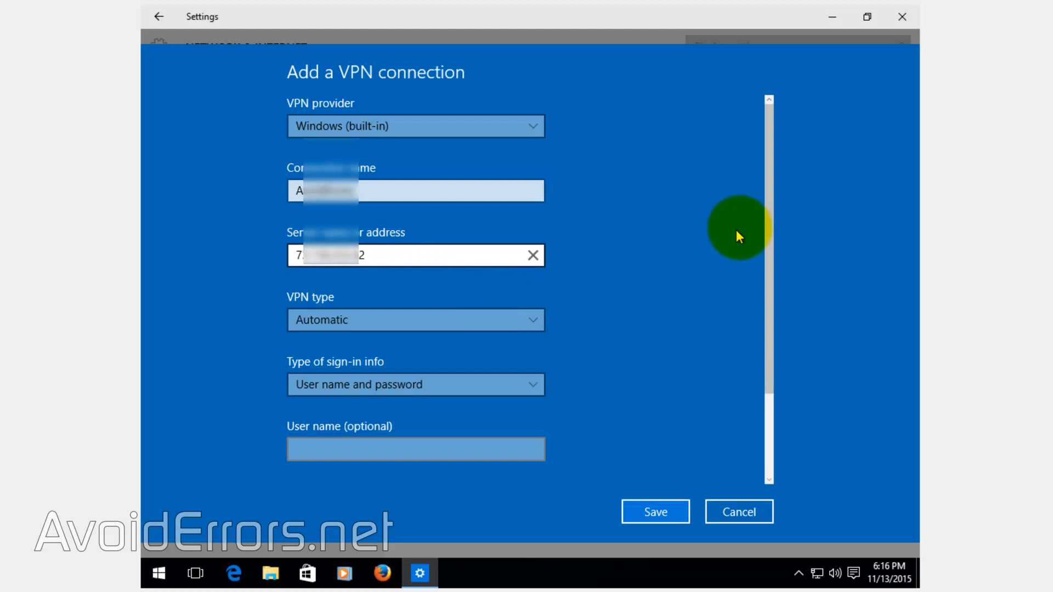
scroll("down", 3)
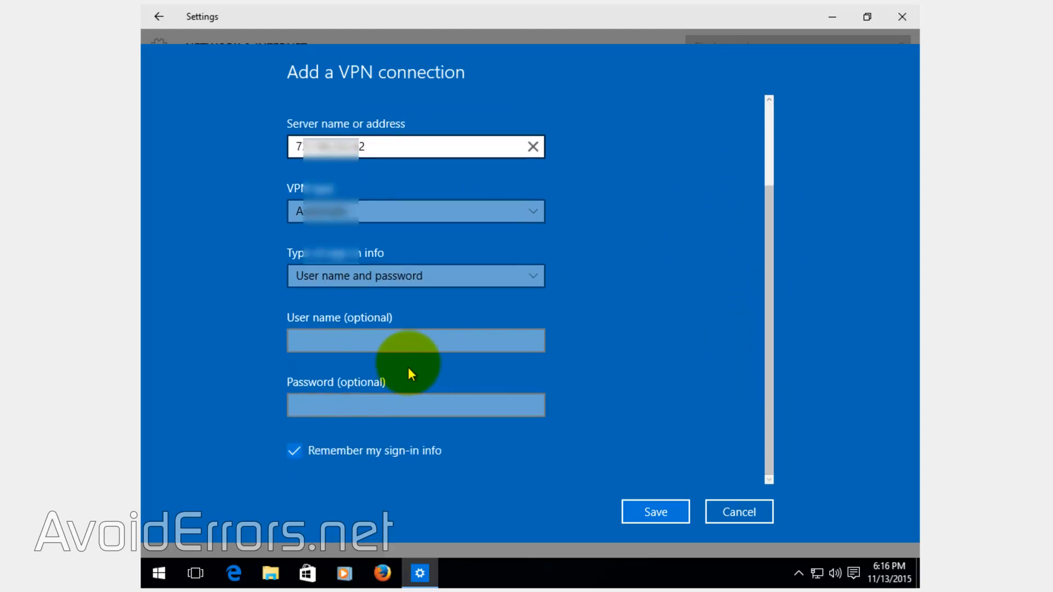
left_click(414, 340)
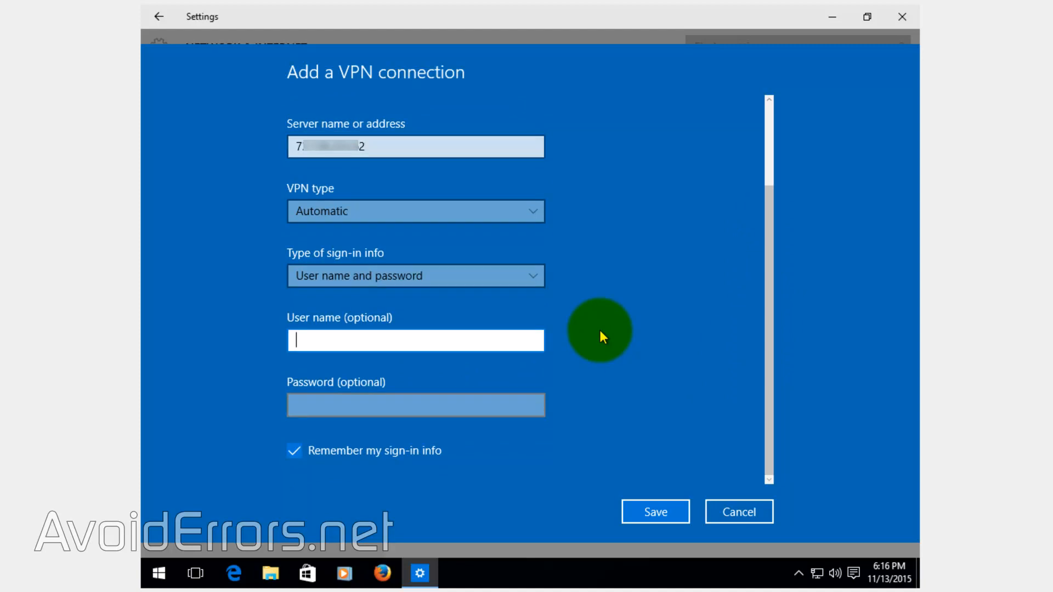
type("avoiderrors")
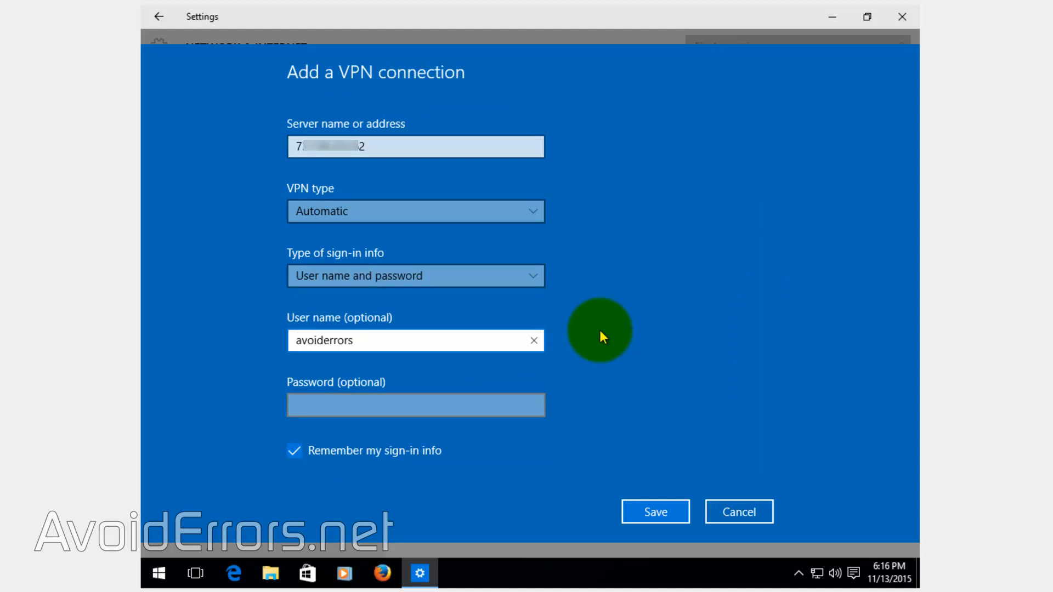
type("•••••")
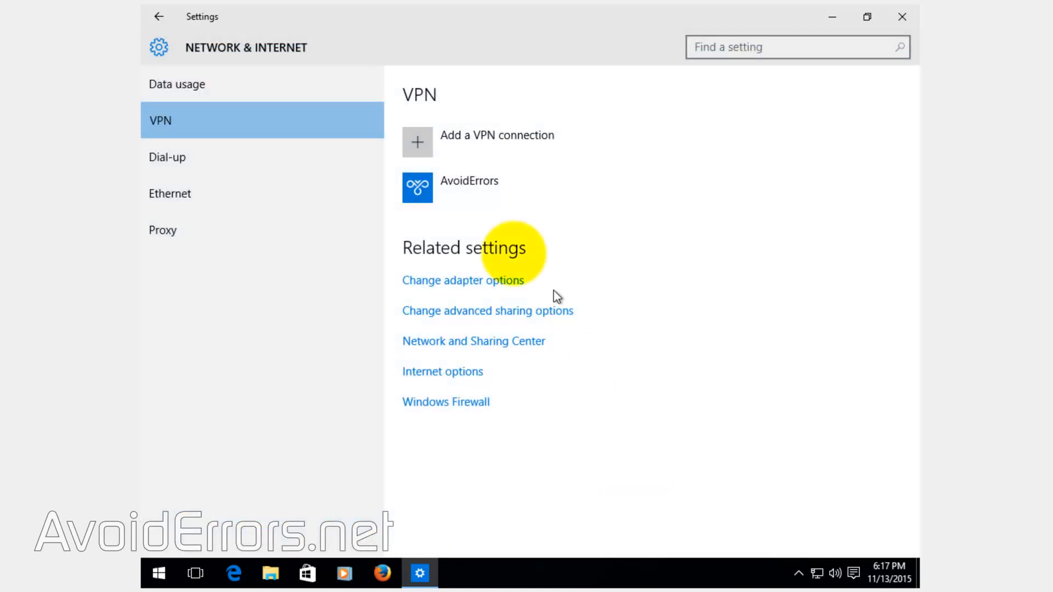
- Connect to the re-added AvoidErrors VPN
left_click(468, 187)
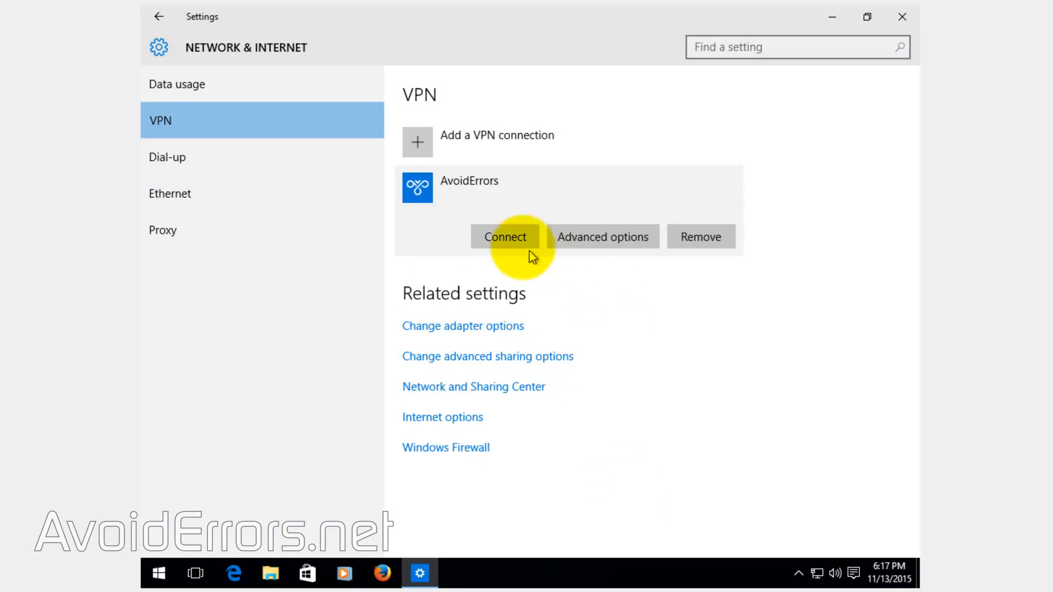
left_click(504, 237)
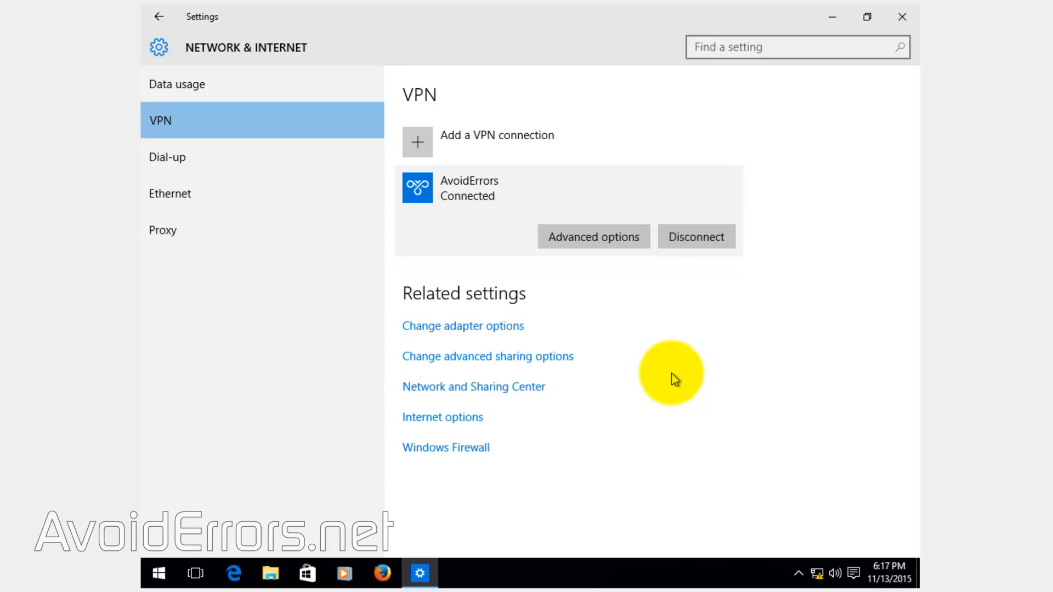
mouse_move(596, 294)
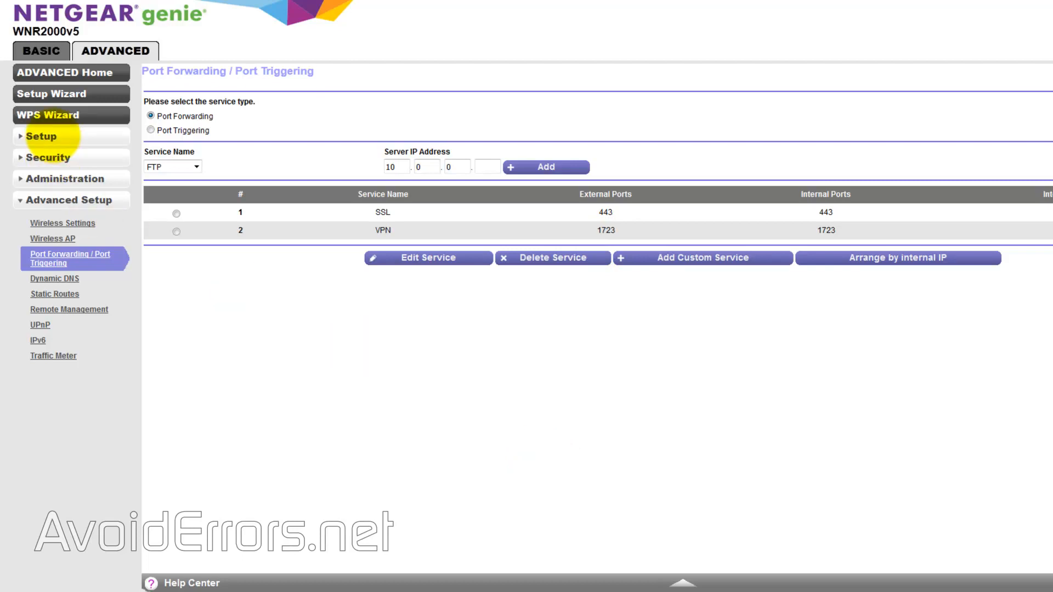
- Expand the Setup section in the ADVANCED tab to reach the WAN Setup page
left_click(41, 136)
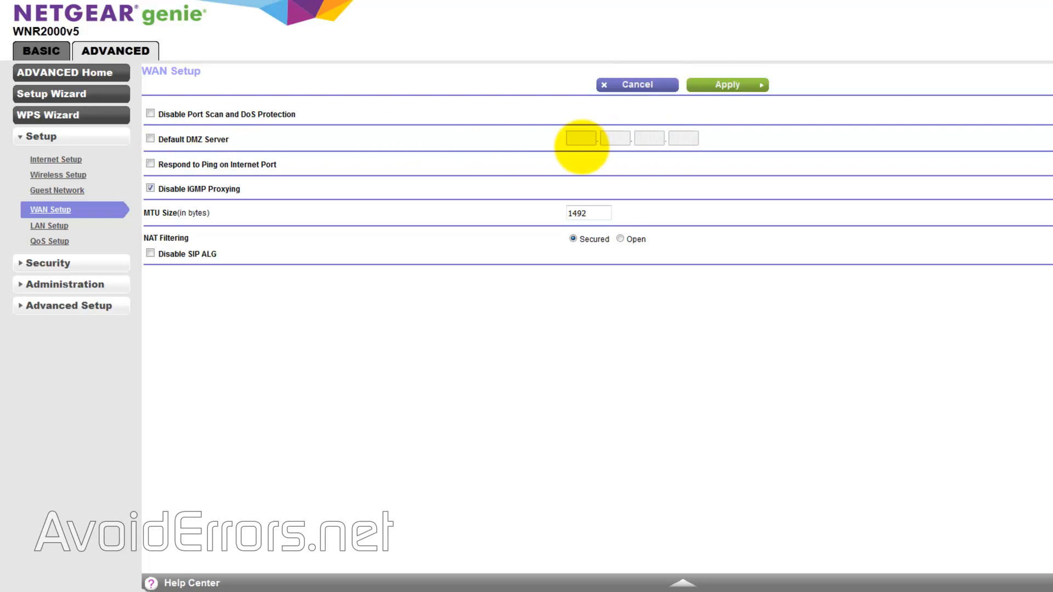
mouse_move(567, 158)
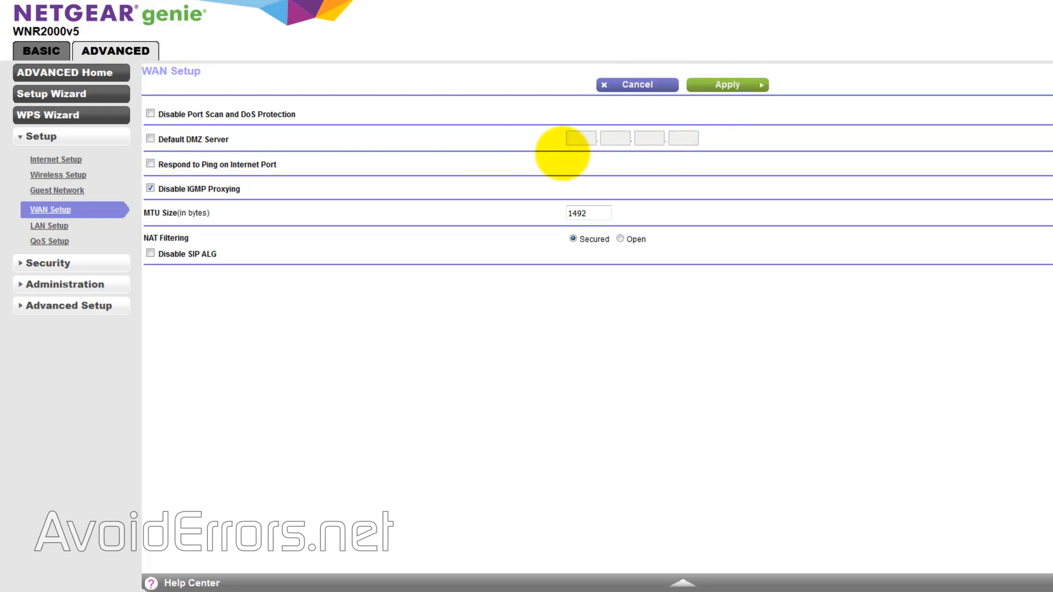
mouse_move(537, 320)
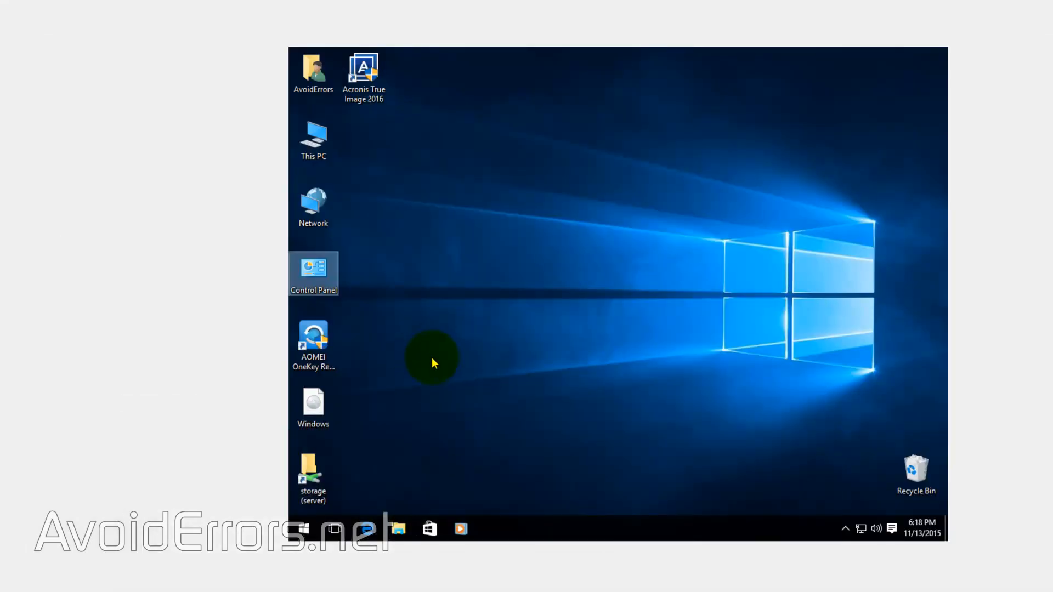
- Reach the computer's network connections list via Network Properties and Change adapter settings
right_click(313, 273)
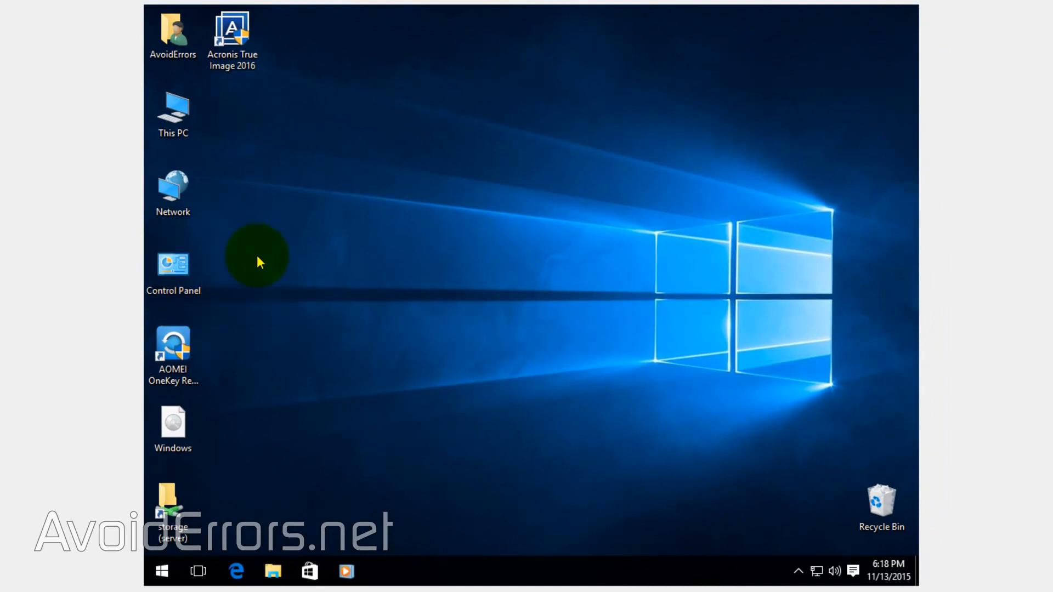
right_click(172, 193)
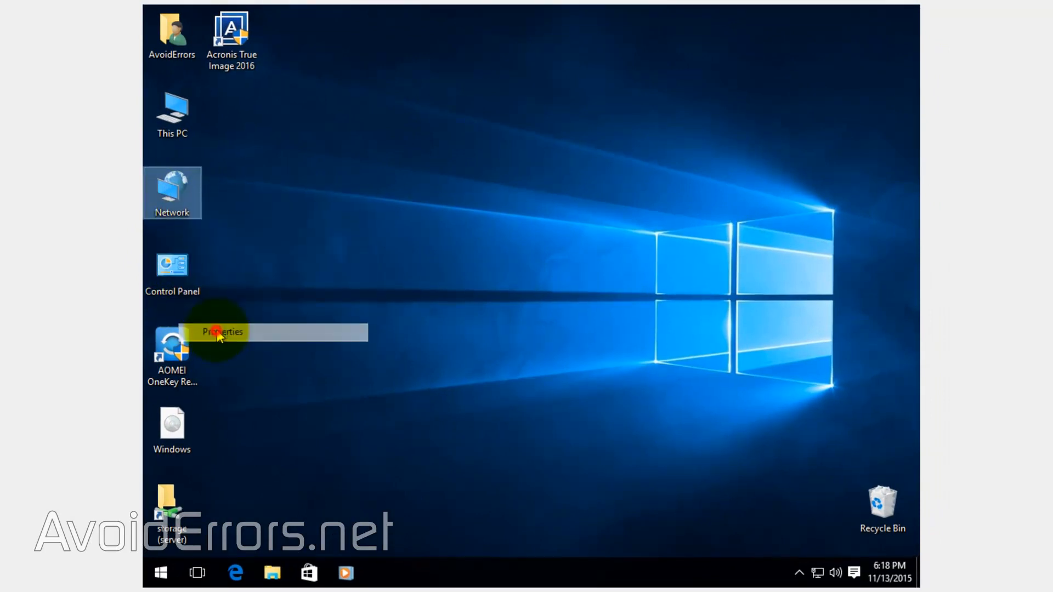
left_click(222, 331)
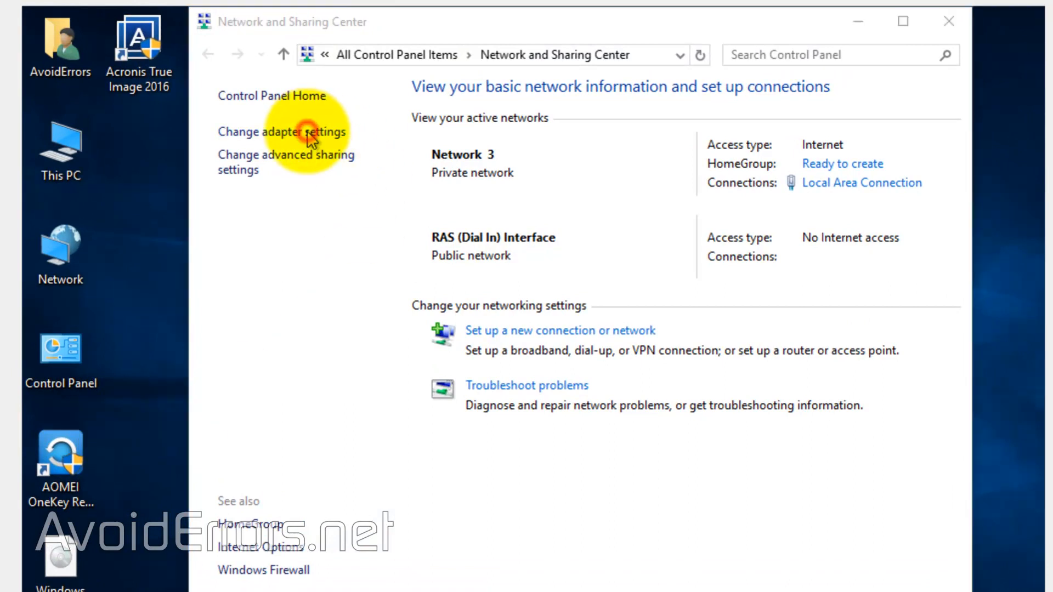
left_click(282, 131)
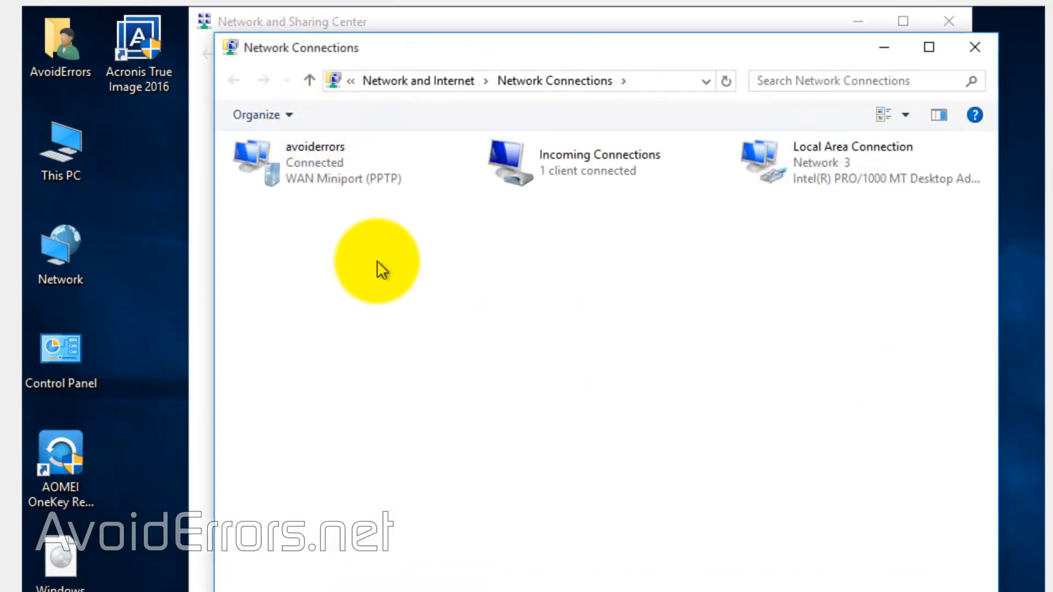
- Bring up the Incoming Connections Properties dialog showing its networking components
left_click(853, 161)
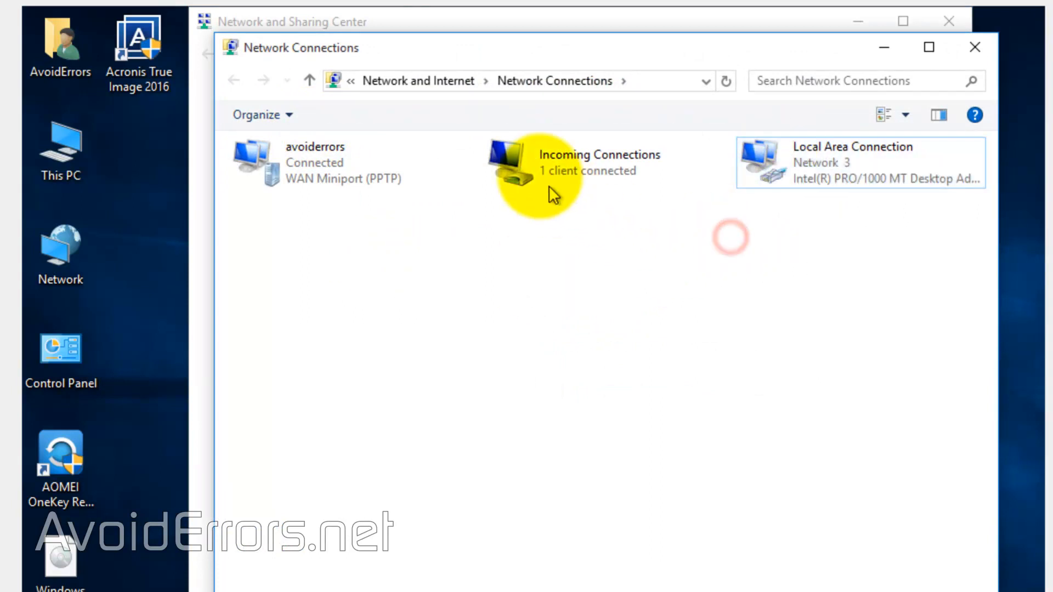
right_click(534, 171)
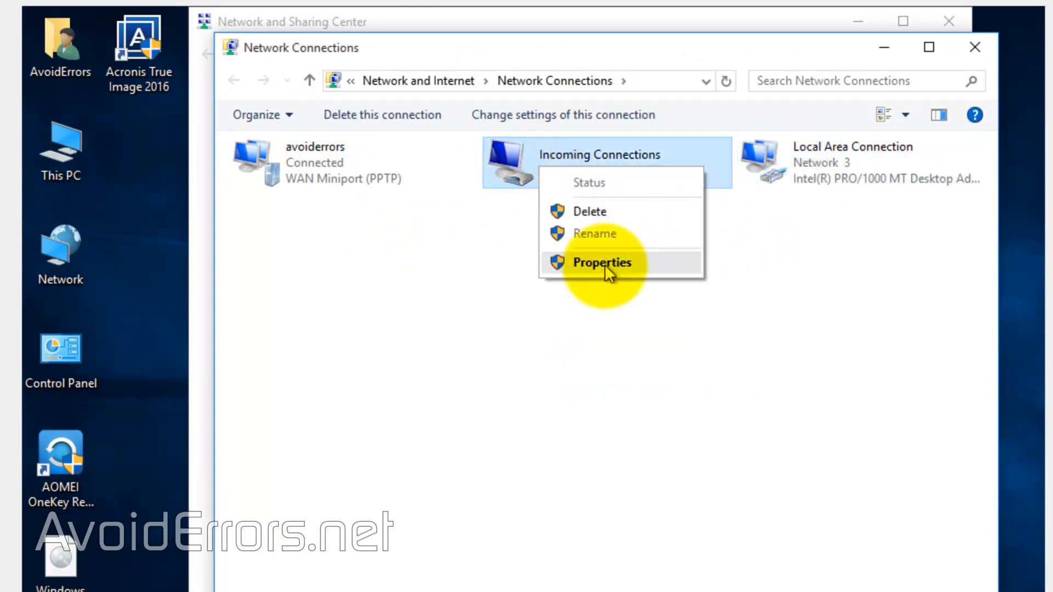
left_click(601, 262)
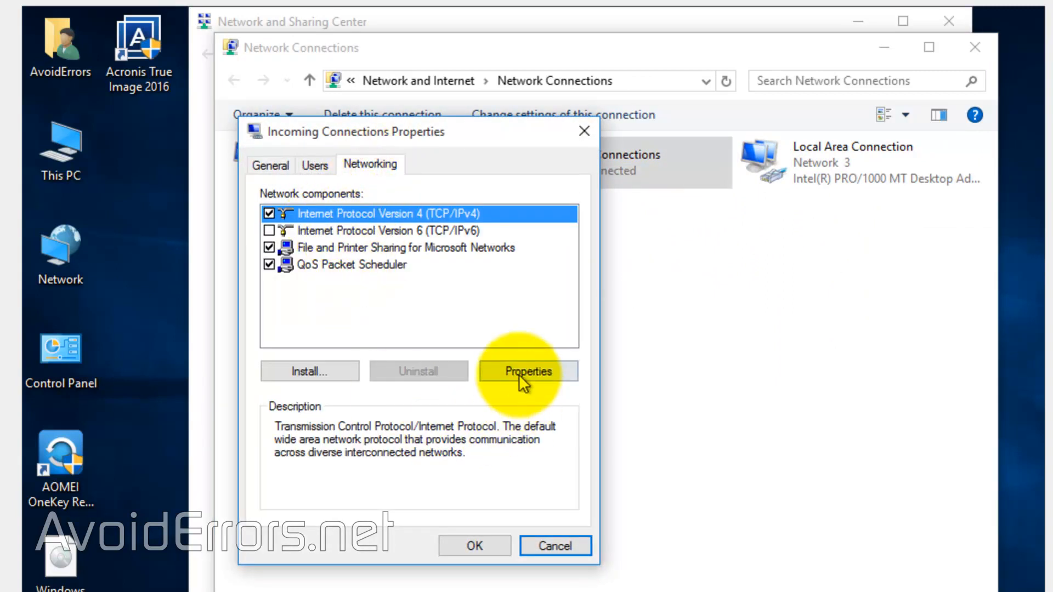
- Assign incoming callers IPv4 addresses from the fixed range 10.0.0.50 to 10.0.0.100 and close Network Connections
left_click(528, 371)
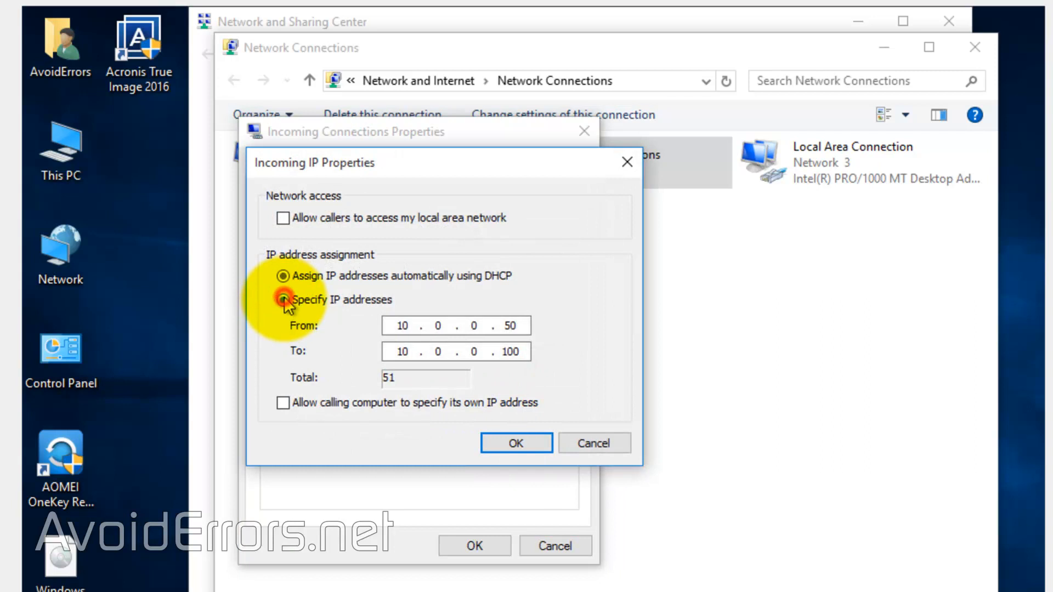
left_click(283, 299)
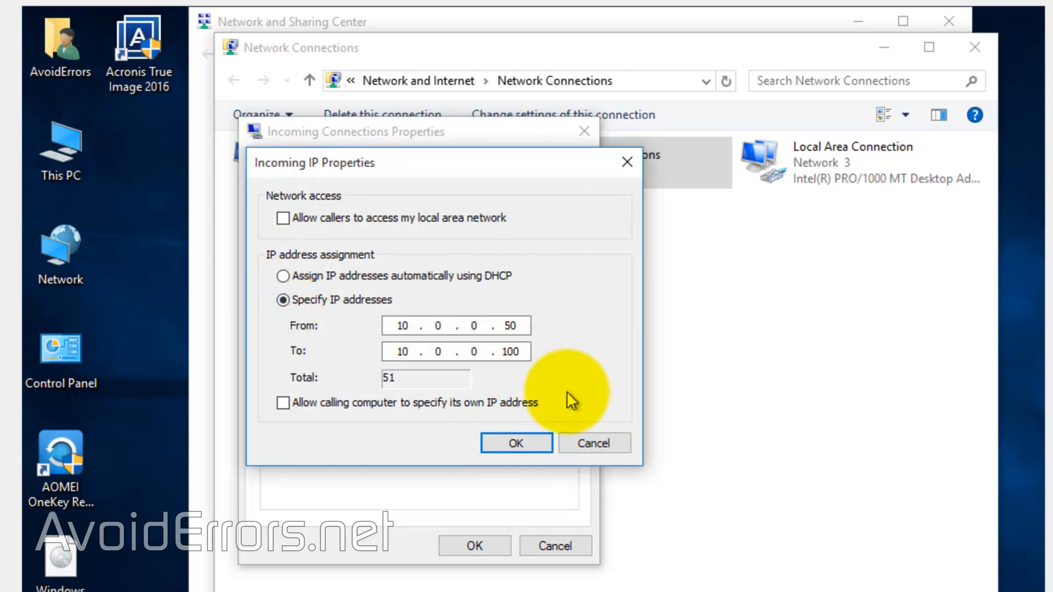
left_click(516, 443)
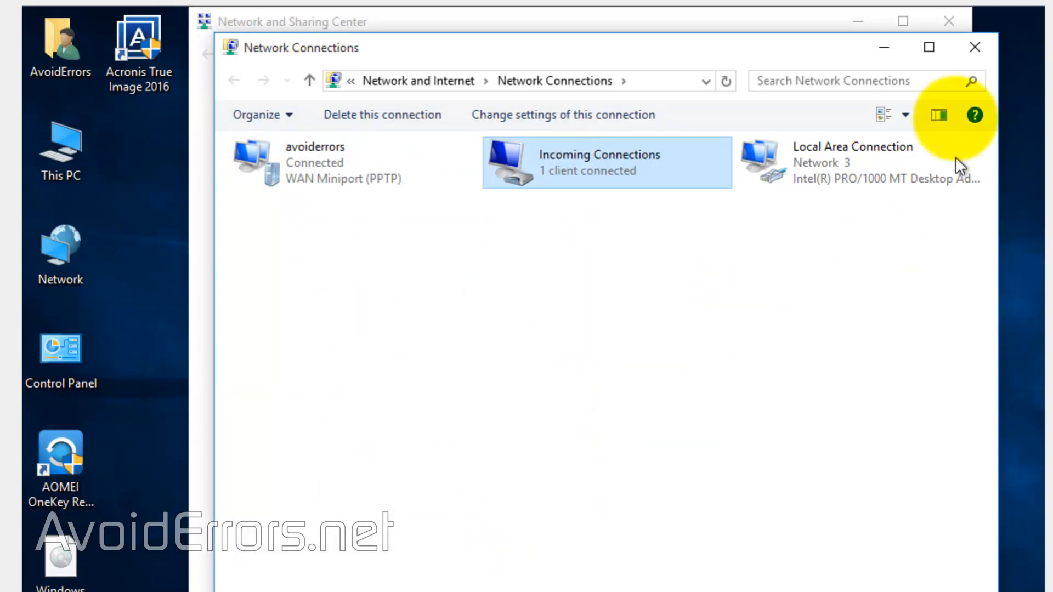
left_click(974, 48)
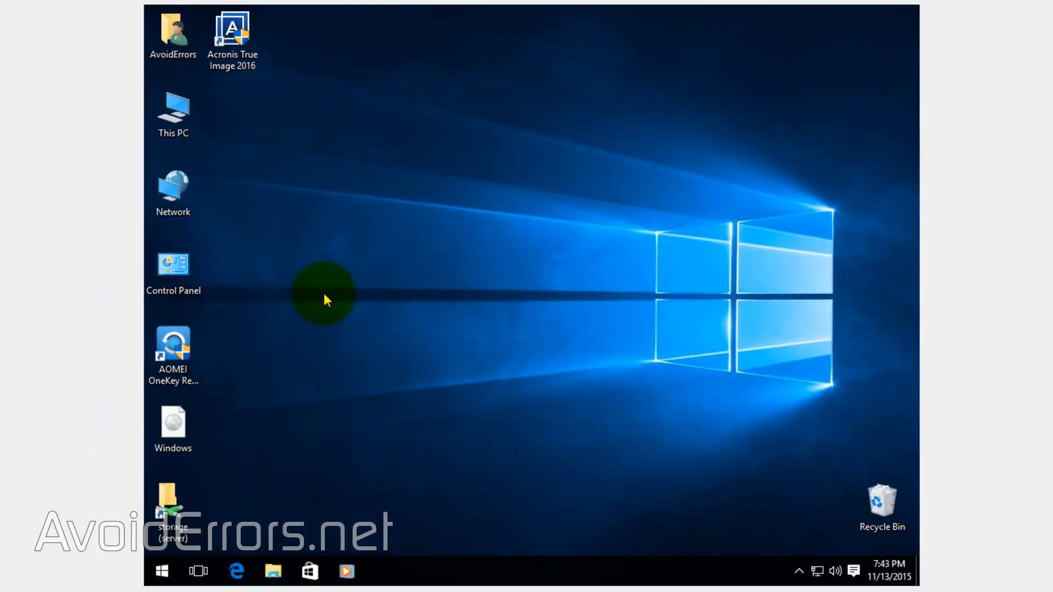
- Switch Windows Firewall off for both private and public networks via Control Panel
double_click(172, 264)
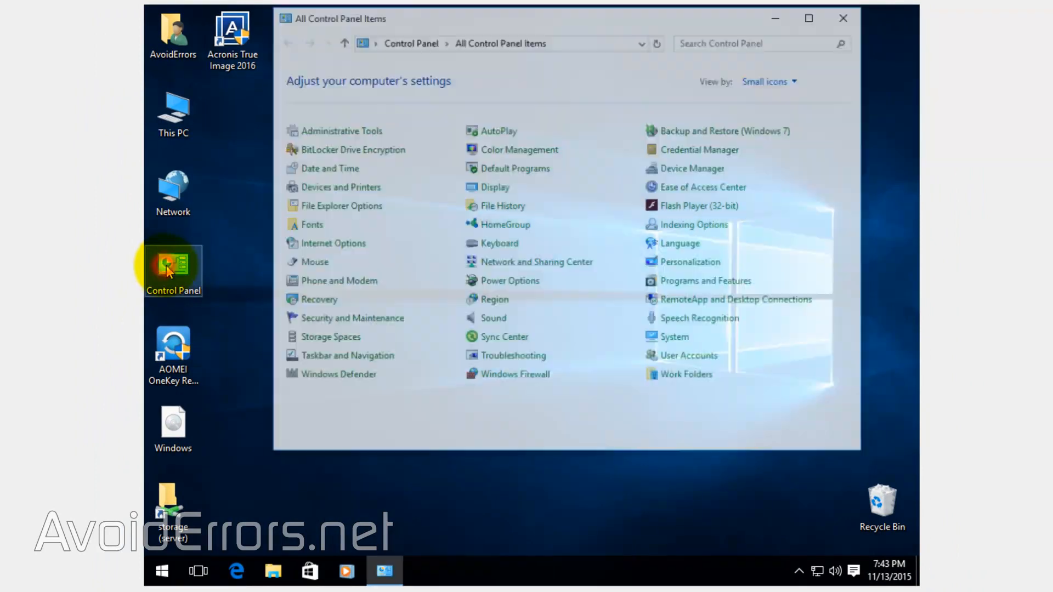
mouse_move(500, 376)
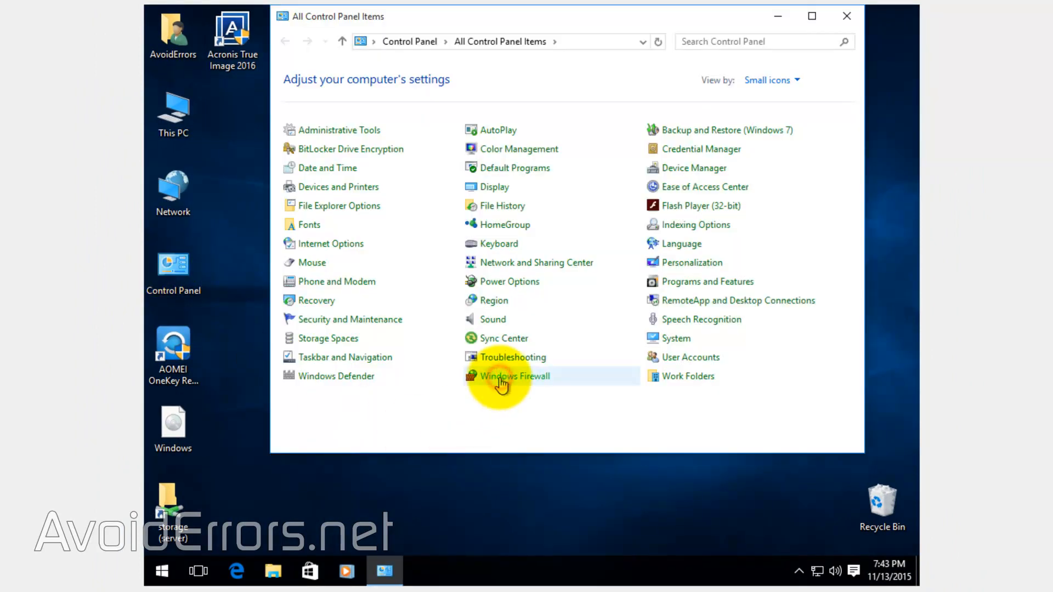
left_click(515, 375)
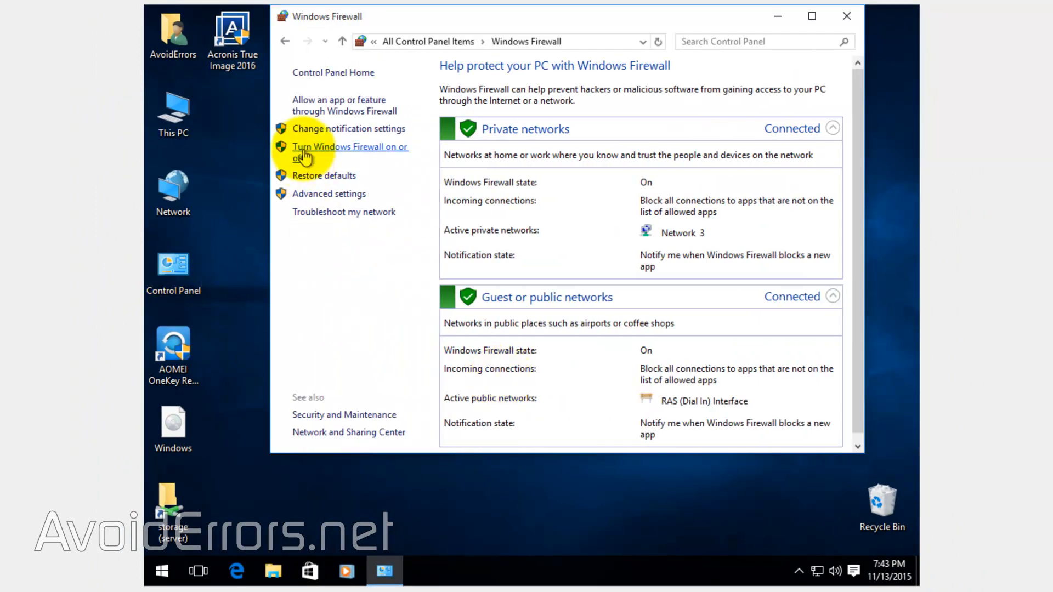
left_click(349, 146)
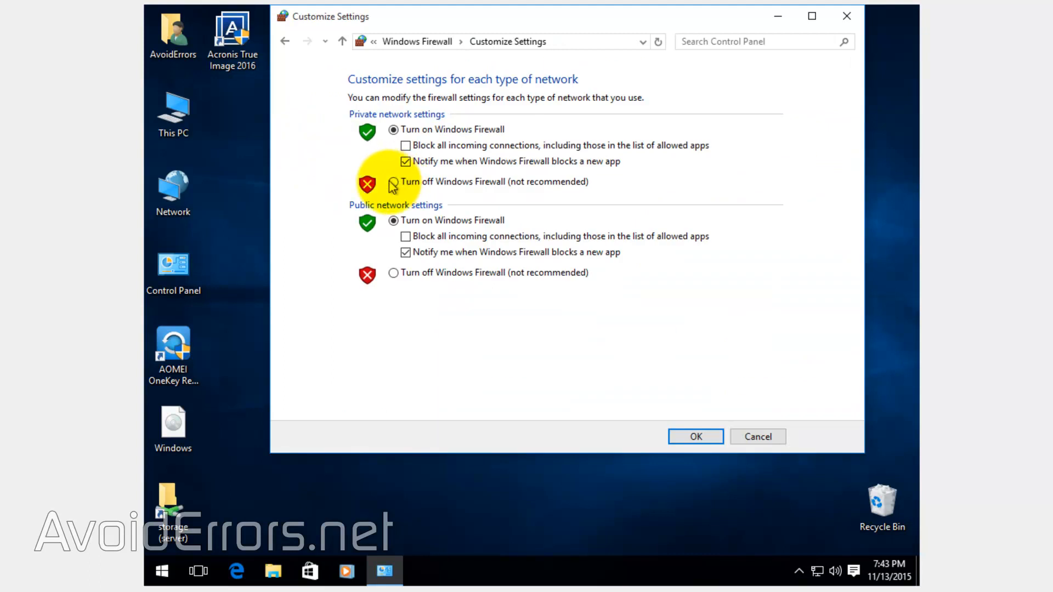
left_click(393, 181)
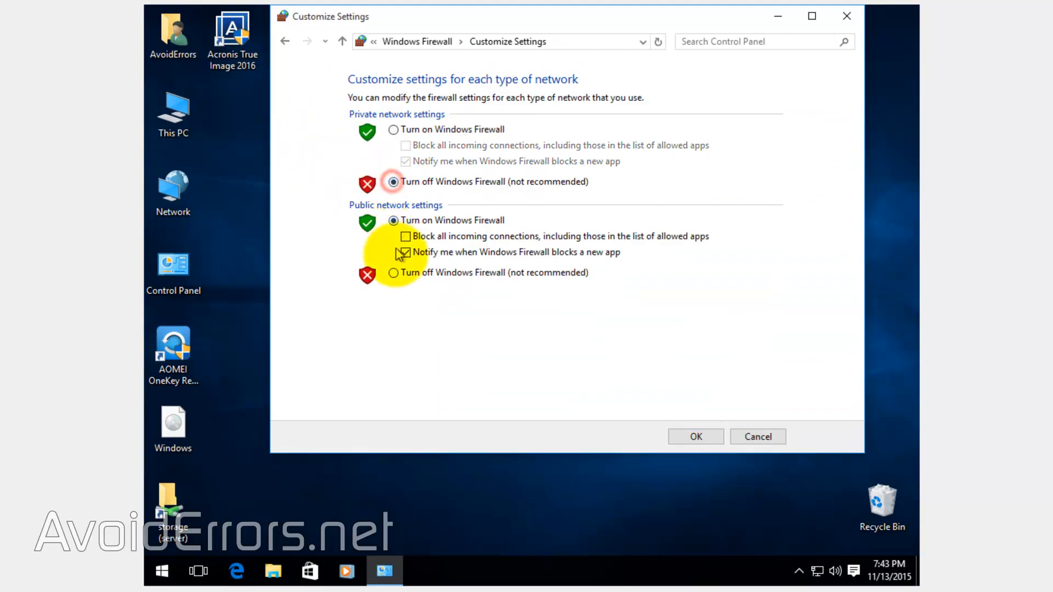
left_click(695, 436)
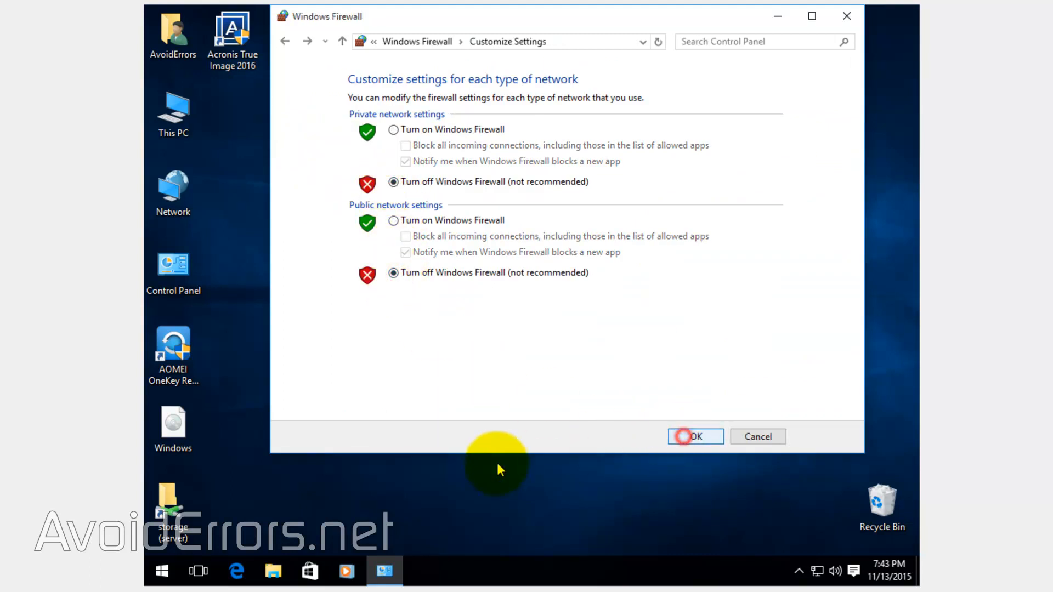
left_click(695, 437)
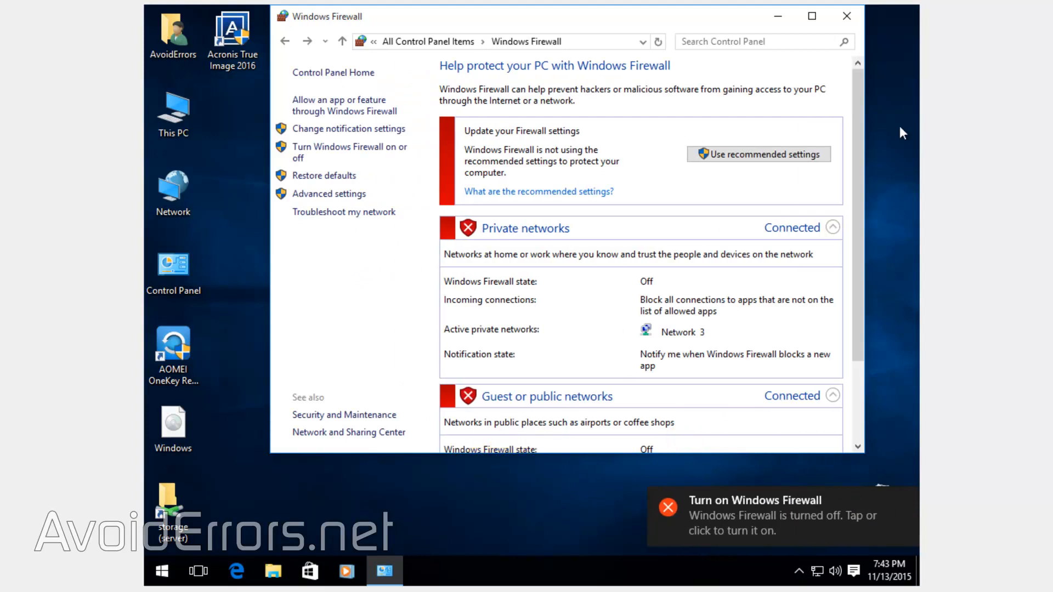